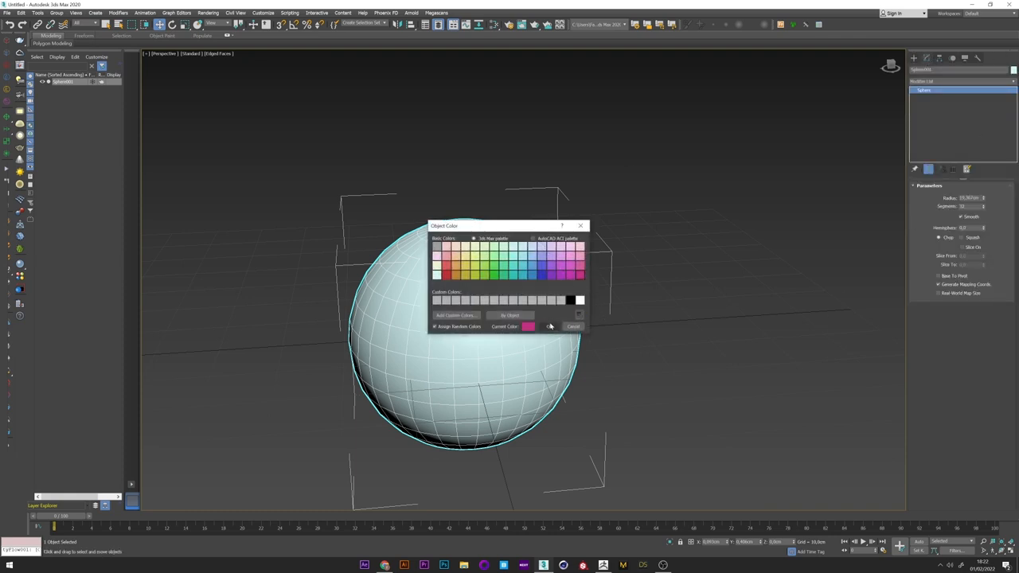
Colour the large sphere pink and position the small sphere at its edge.
{"action": "left_click", "coordinate": [573, 326]}
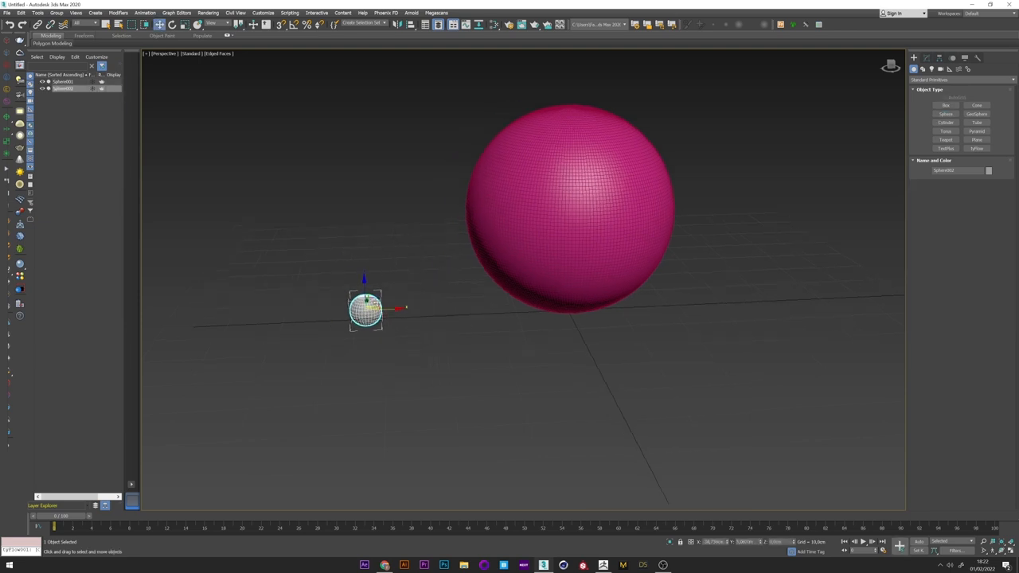
{"action": "left_click_drag", "start_coordinate": [366, 309], "coordinate": [470, 206]}
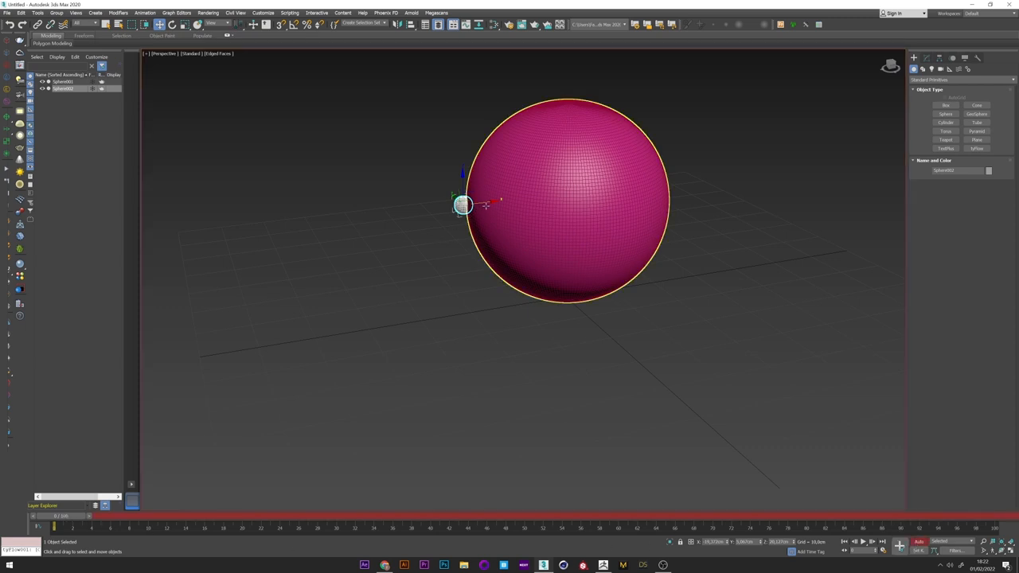
{"action": "left_click_drag", "start_coordinate": [465, 205], "coordinate": [372, 216]}
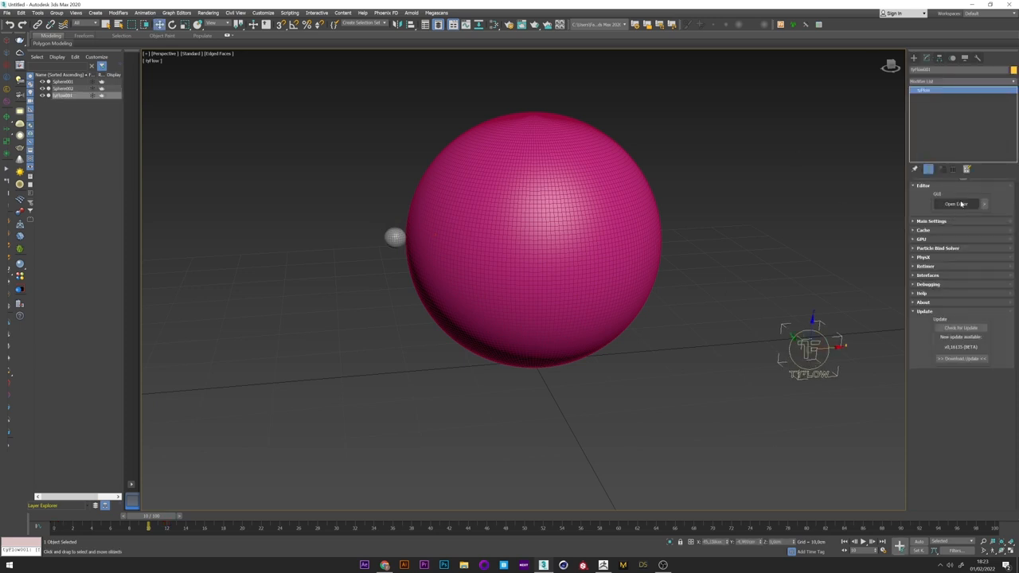
Position particles on the pink sphere and assign a particle shape in the tyFlow editor.
{"action": "left_click", "coordinate": [956, 204]}
{"action": "type", "text": "pos"}
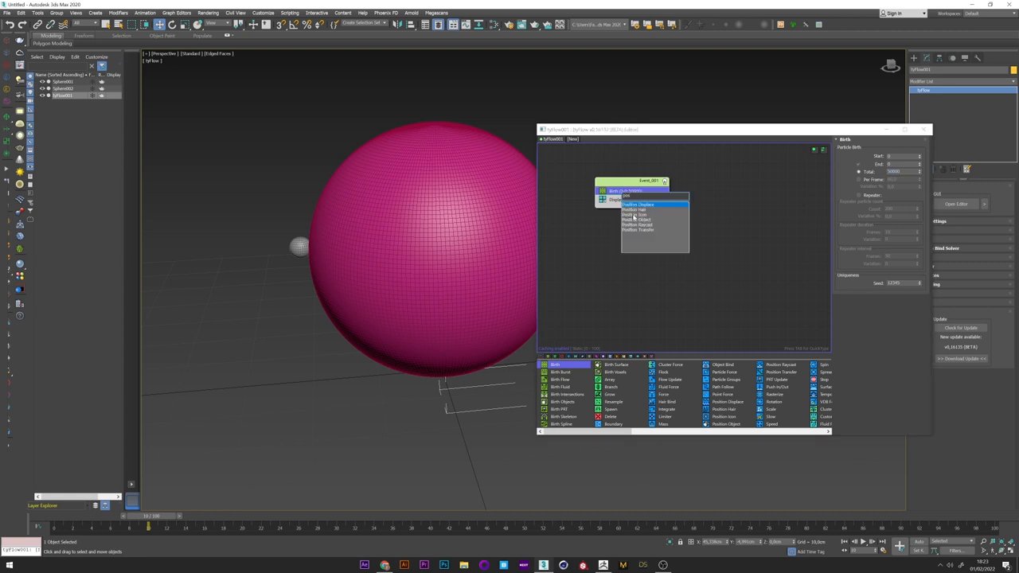
{"action": "left_click", "coordinate": [637, 225]}
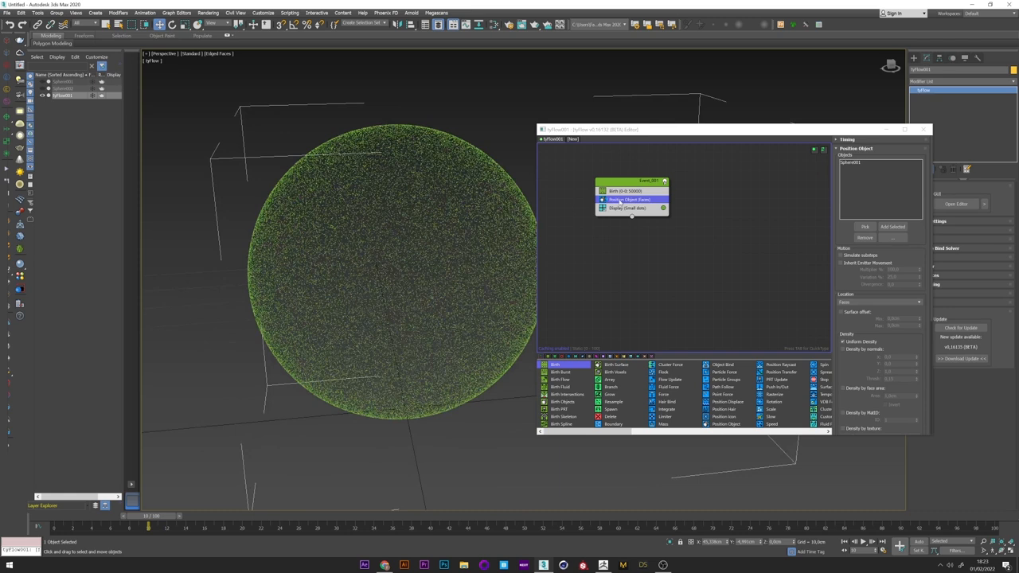
{"action": "left_click", "coordinate": [627, 207]}
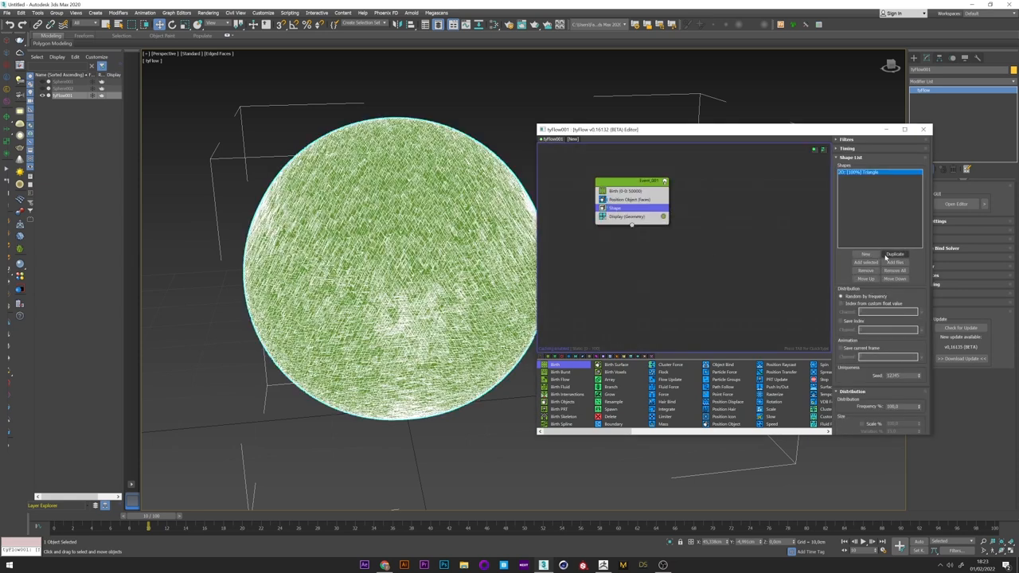
{"action": "scroll", "scroll_direction": "down", "scroll_amount": 3}
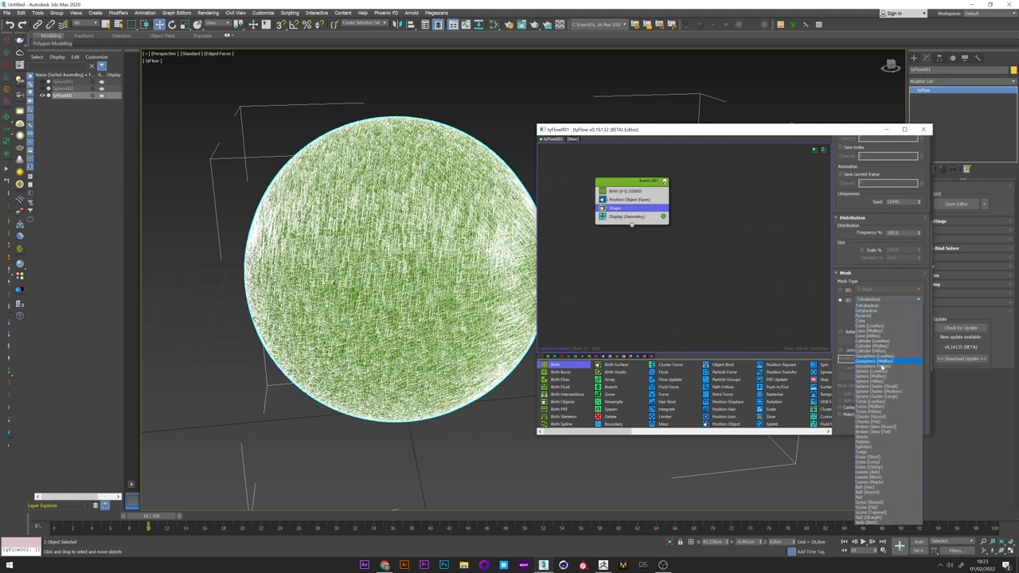
{"action": "left_click", "coordinate": [872, 365]}
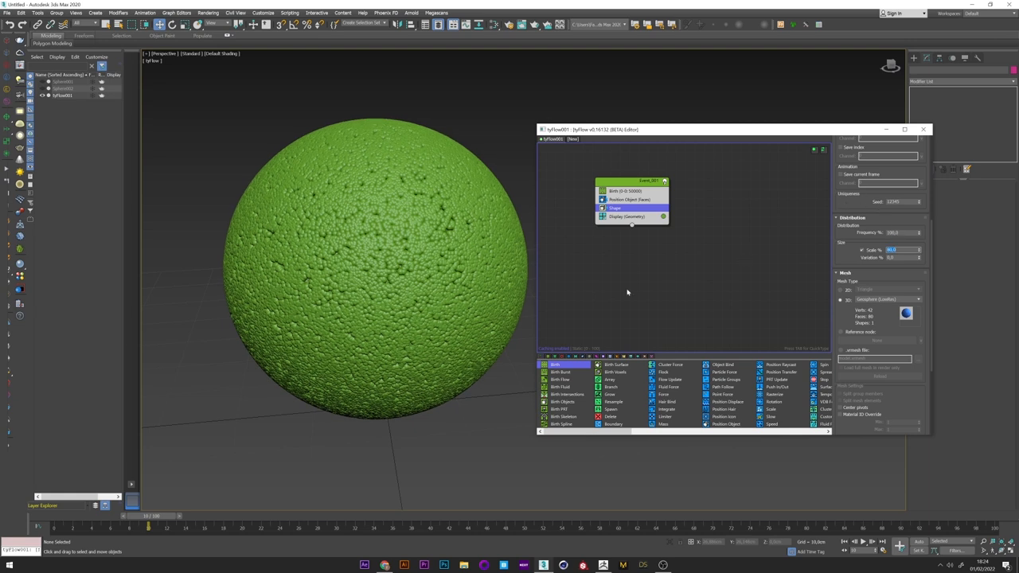
{"action": "mouse_move", "coordinate": [446, 206]}
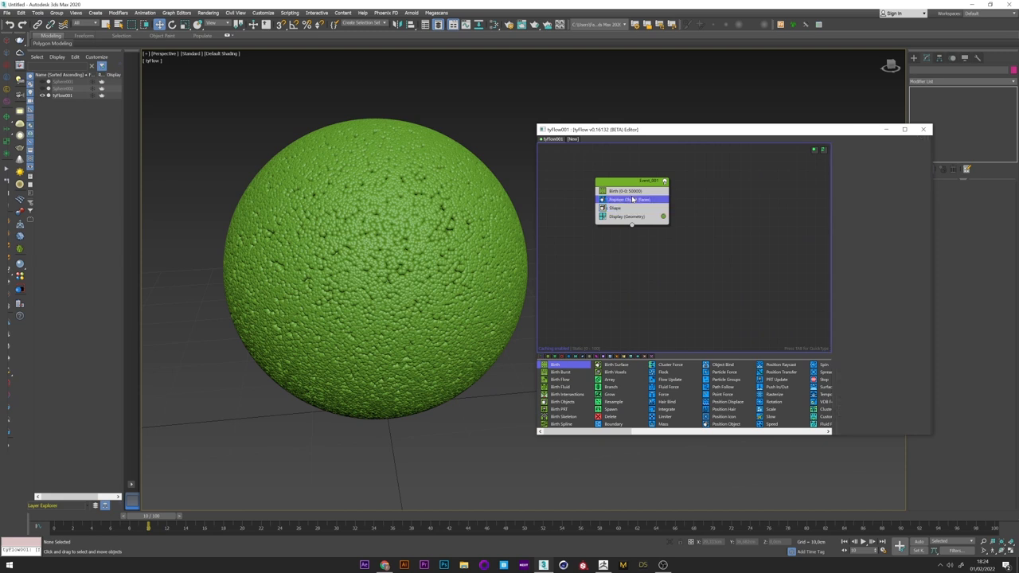
Enable uniform density with separation in the Position Object operator.
{"action": "left_click", "coordinate": [624, 199]}
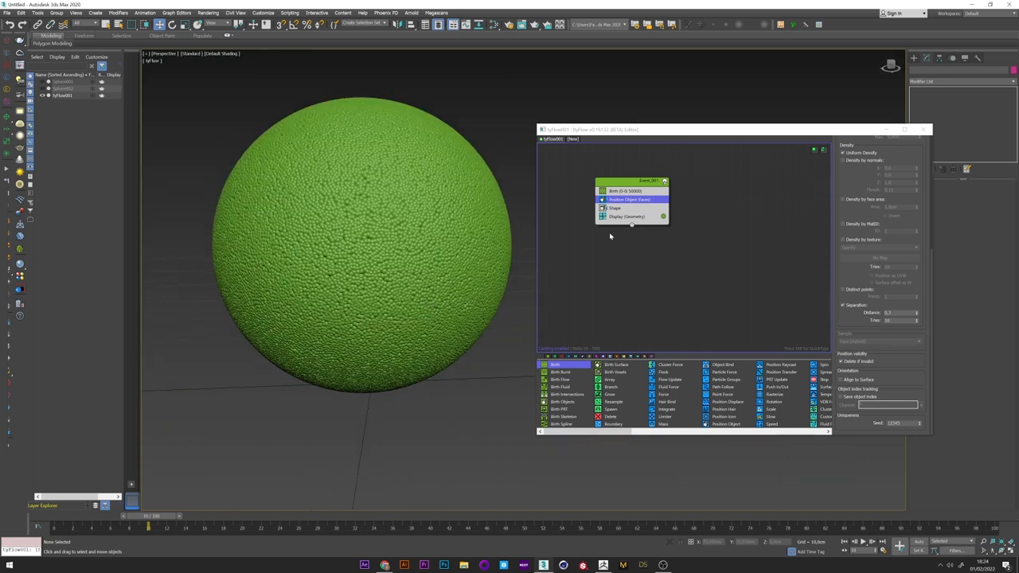
Add a Surface Test (Distance) against the small sphere and route passing particles to a new display event.
{"action": "left_click", "coordinate": [630, 199]}
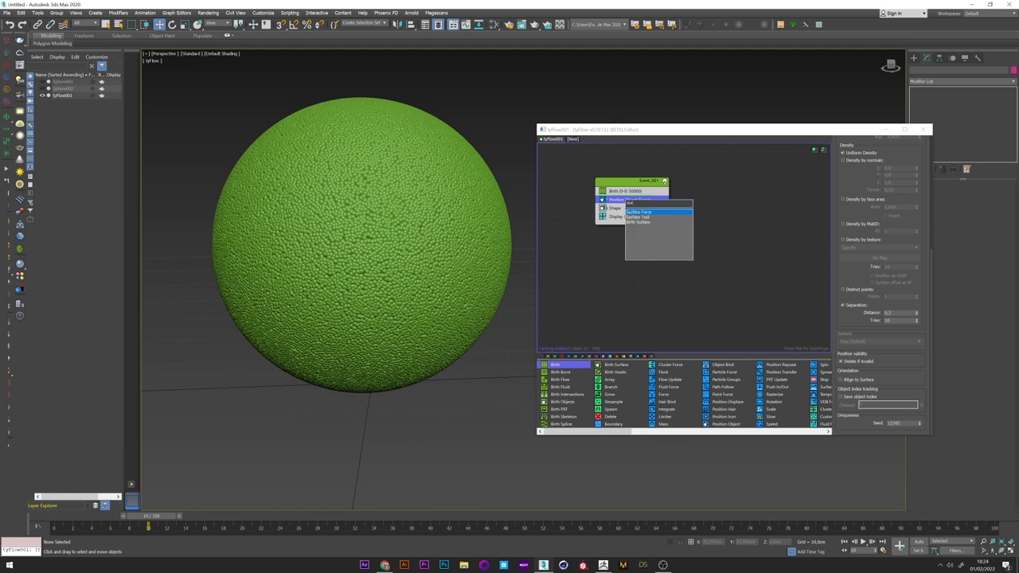
{"action": "left_click", "coordinate": [640, 210]}
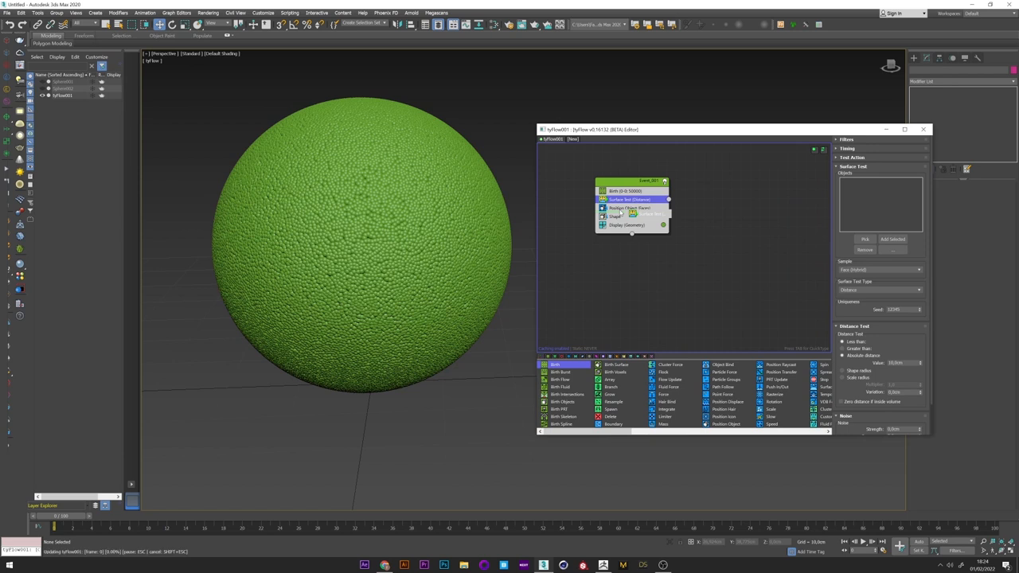
{"action": "left_click", "coordinate": [629, 207]}
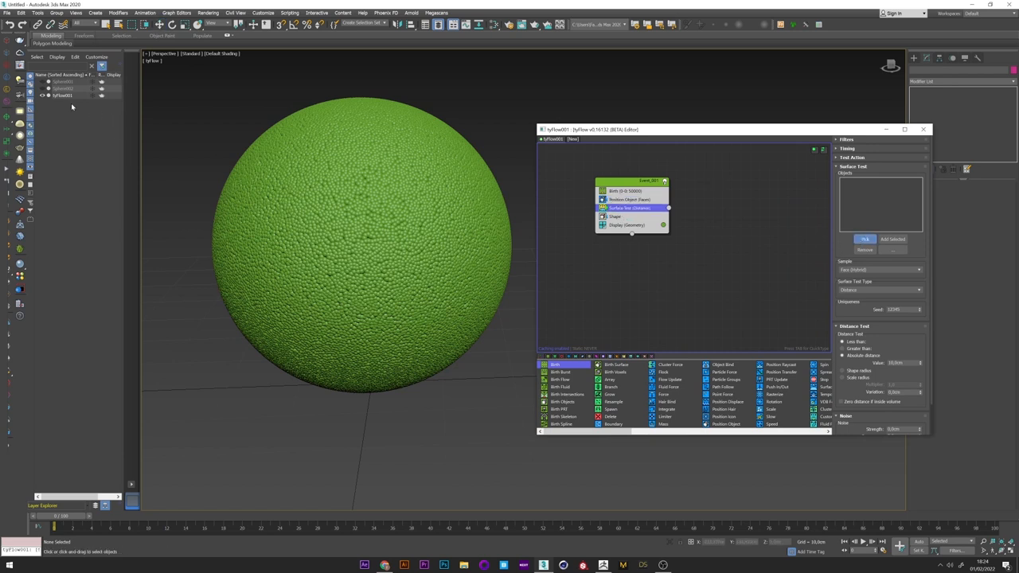
{"action": "left_click", "coordinate": [629, 225]}
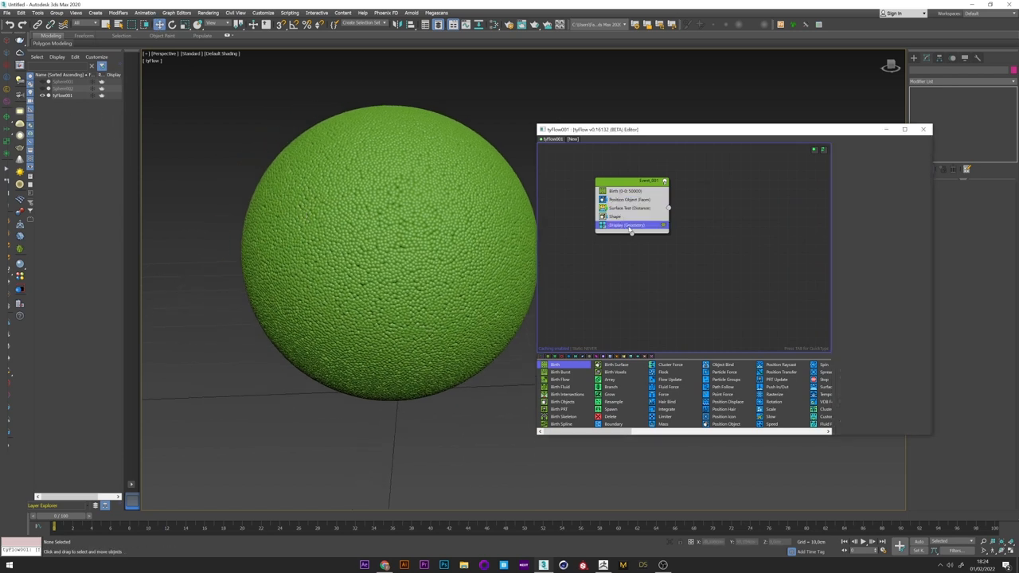
{"action": "left_click", "coordinate": [628, 225]}
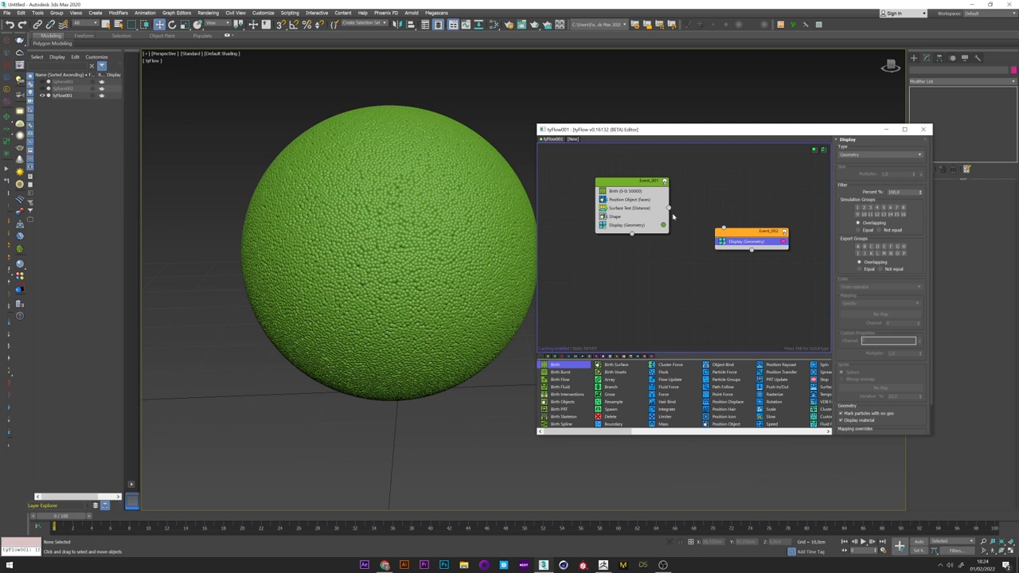
{"action": "left_click_drag", "start_coordinate": [669, 206], "coordinate": [722, 230]}
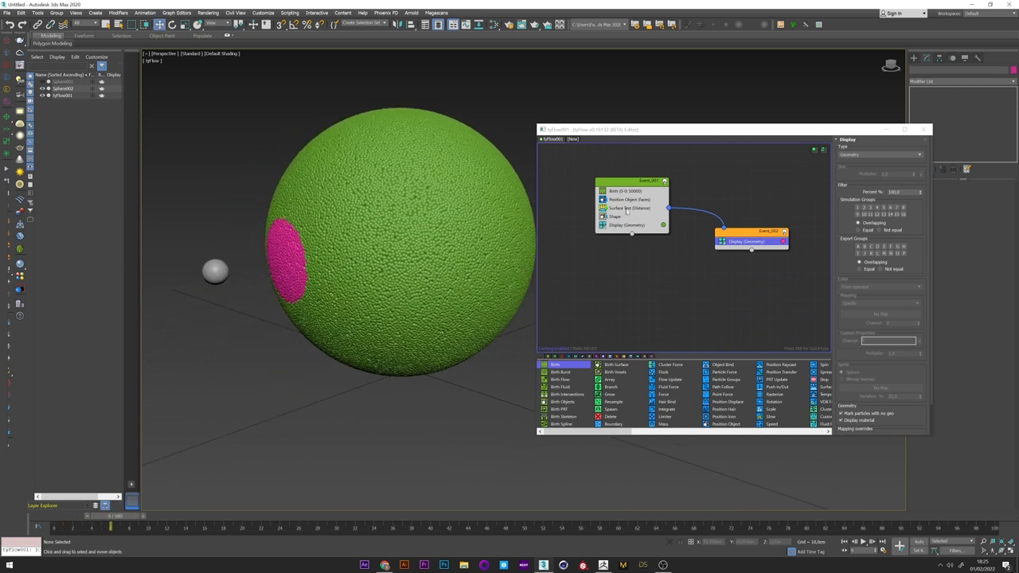
{"action": "left_click", "coordinate": [629, 207]}
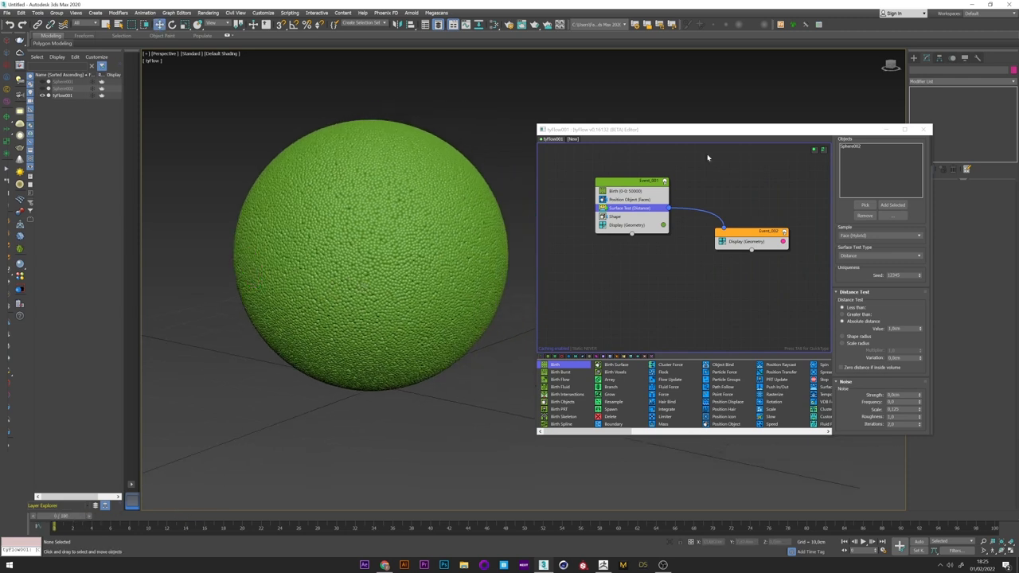
Add a neighbour-based Property Test feeding the second event and scrub frames to watch pink spread.
{"action": "left_click", "coordinate": [615, 217]}
{"action": "type", "text": "pr"}
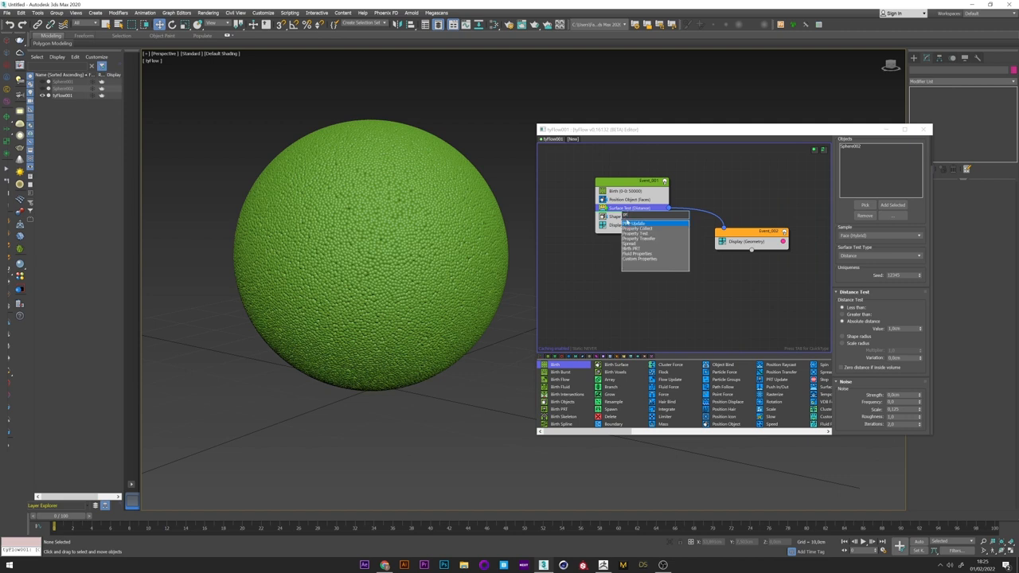
{"action": "left_click", "coordinate": [640, 239]}
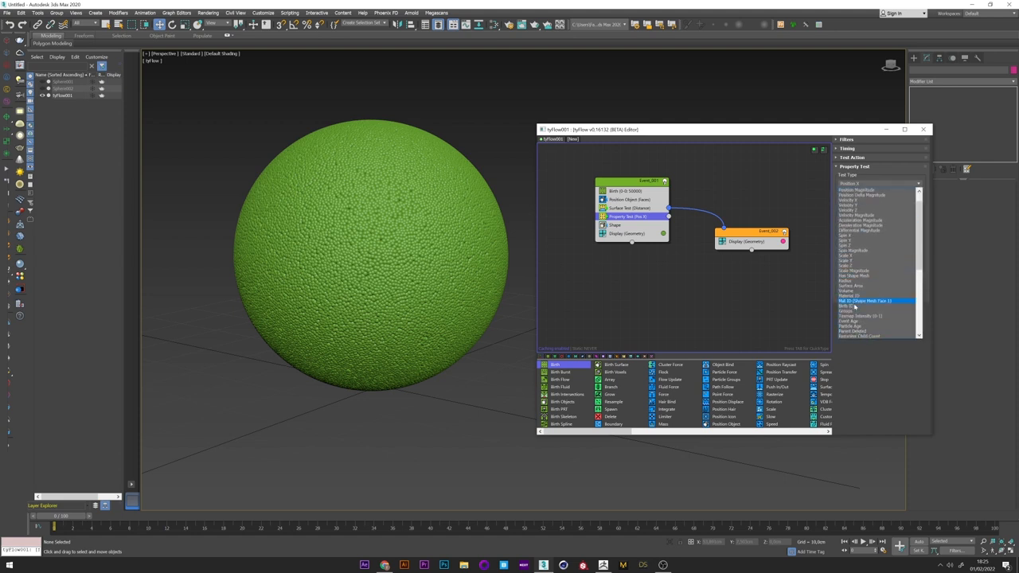
{"action": "left_click", "coordinate": [866, 300]}
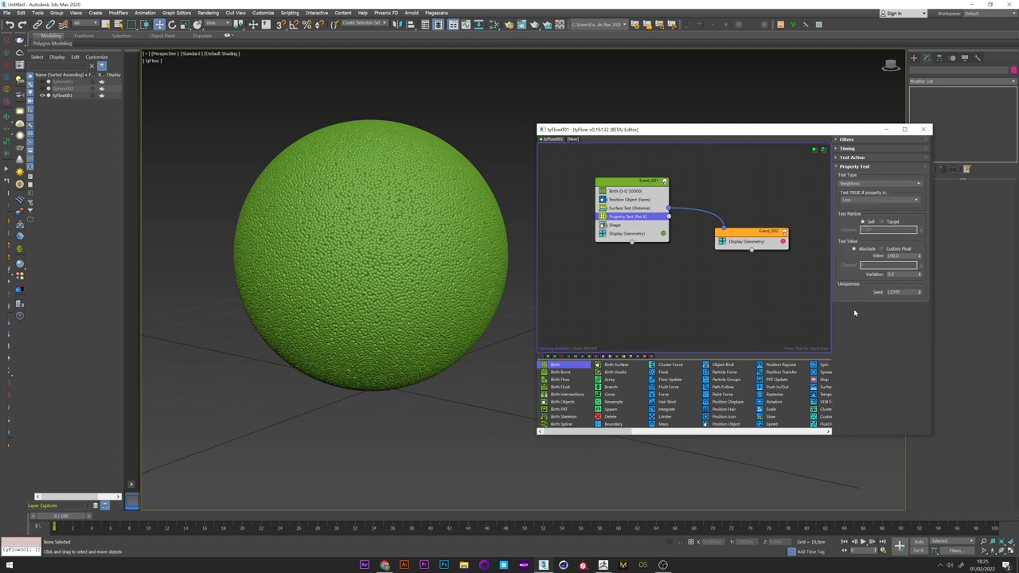
{"action": "left_click", "coordinate": [878, 183]}
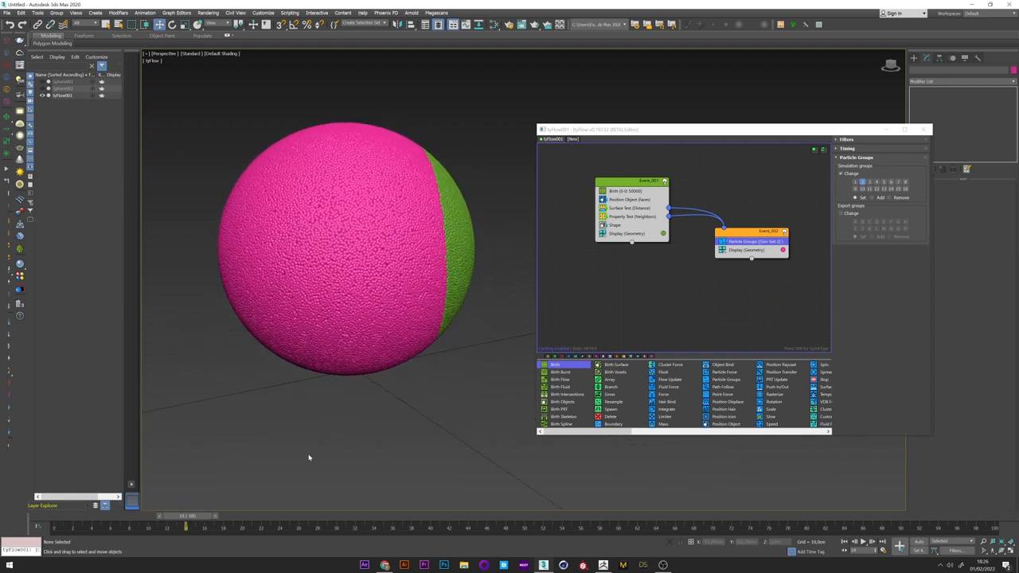
{"action": "left_click", "coordinate": [631, 216]}
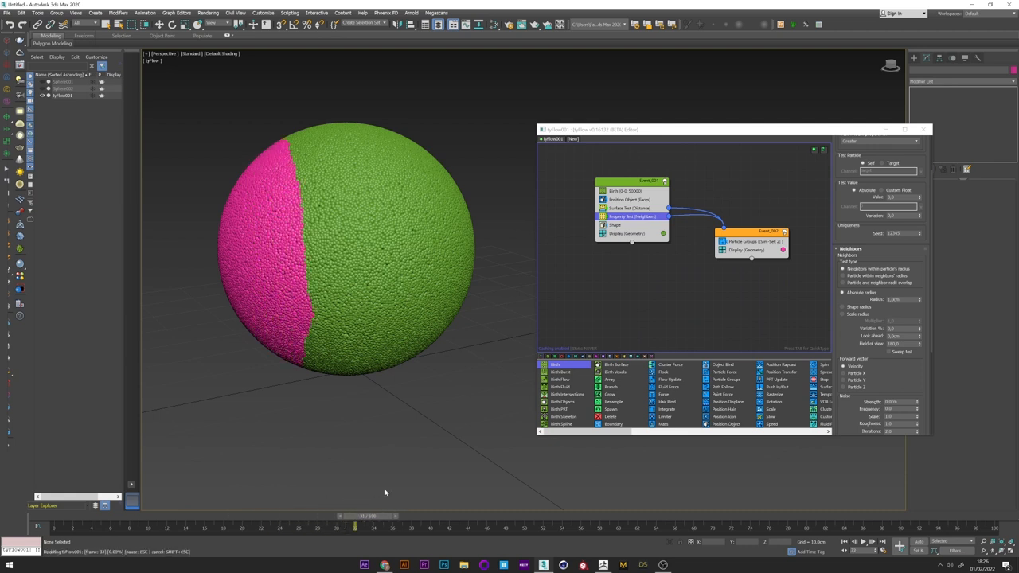
{"action": "left_click_drag", "start_coordinate": [354, 527], "coordinate": [168, 527]}
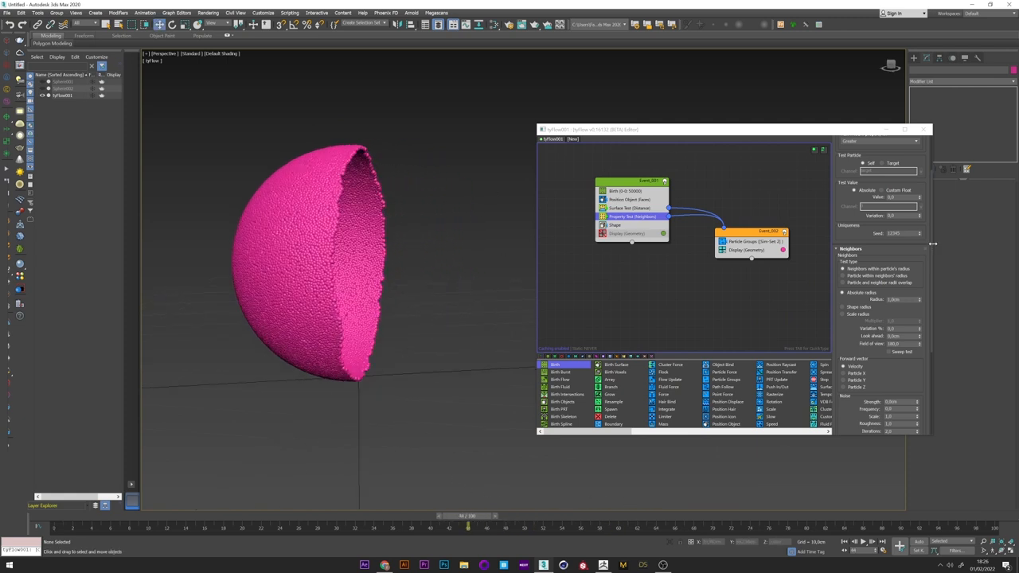
Disable the first event's Display, tweak neighbour settings and scrub the timeline.
{"action": "scroll", "scroll_direction": "down", "scroll_amount": 3}
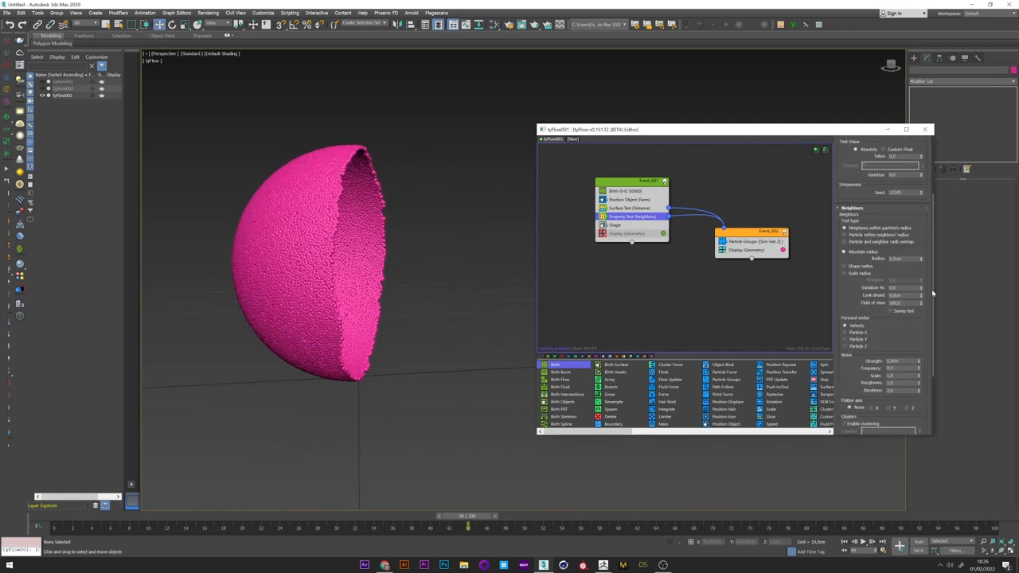
{"action": "scroll", "scroll_direction": "down", "scroll_amount": 3}
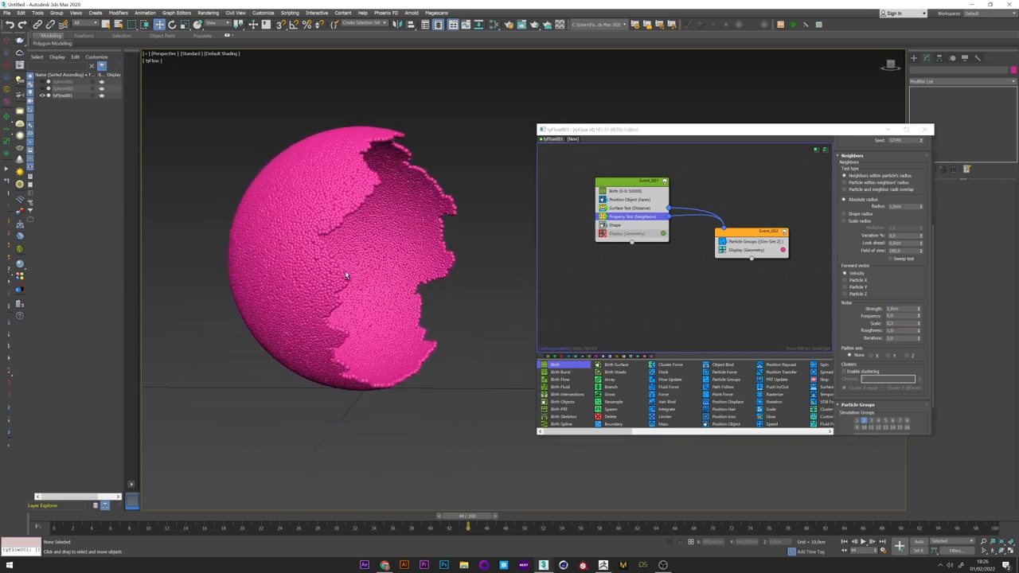
{"action": "left_click_drag", "start_coordinate": [470, 516], "coordinate": [299, 516]}
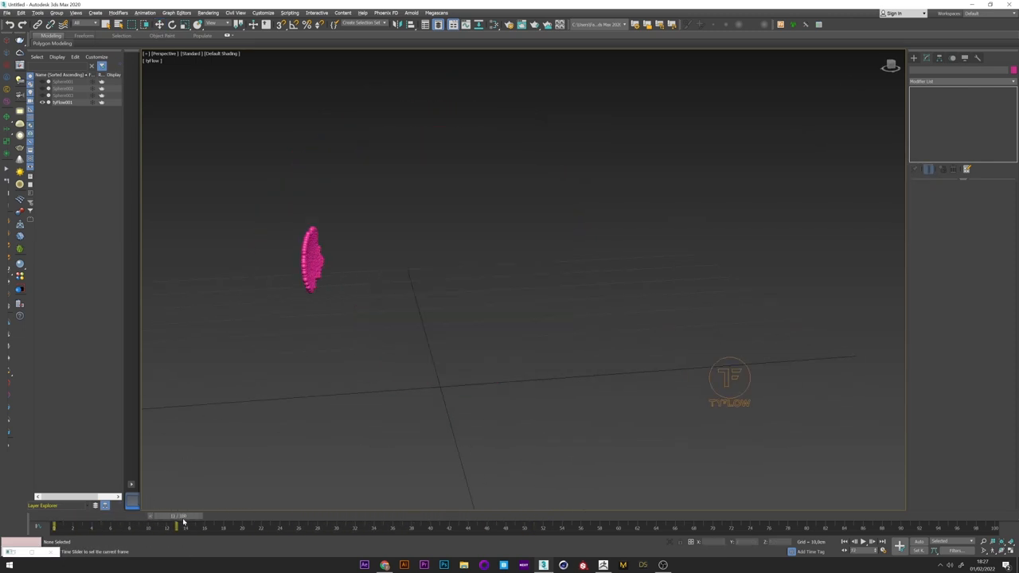
Review the animation and wire the Surface Test output to the second event.
{"action": "left_click_drag", "start_coordinate": [177, 516], "coordinate": [392, 515]}
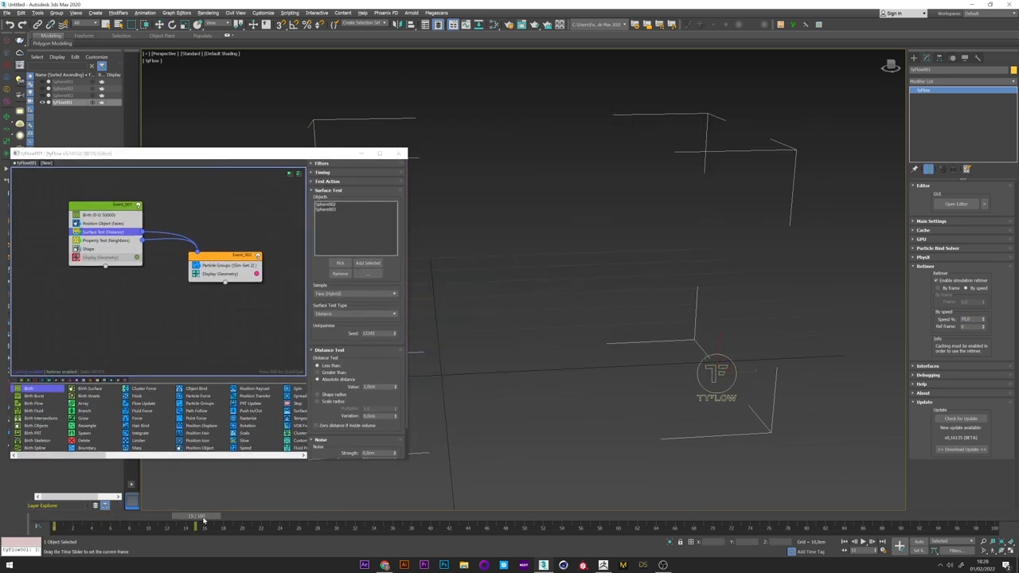
{"action": "left_click_drag", "start_coordinate": [194, 526], "coordinate": [516, 527]}
{"action": "type", "text": "expo"}
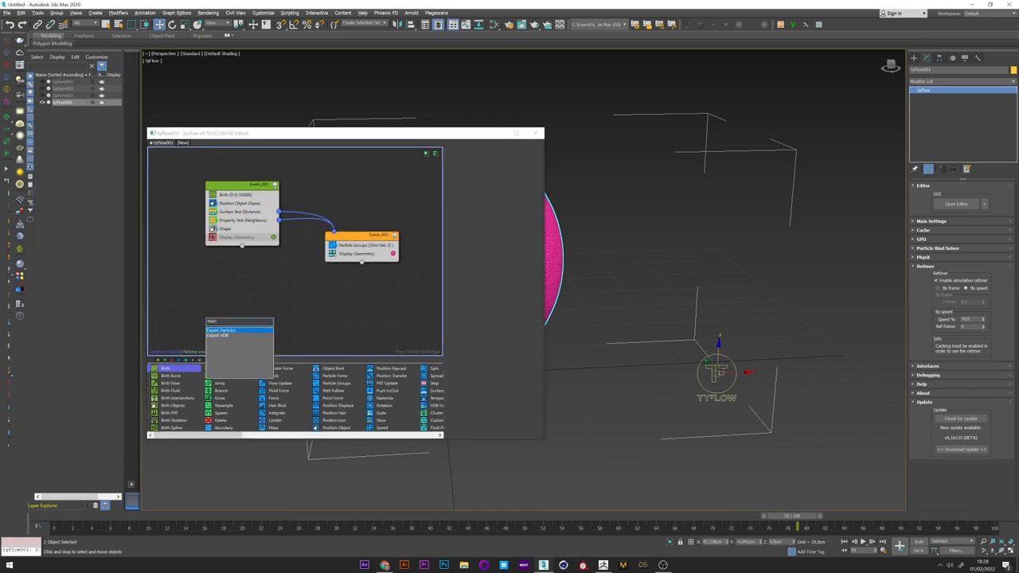
Add an Export Particles operator and save the tyCache into the cache folder.
{"action": "left_click", "coordinate": [221, 329]}
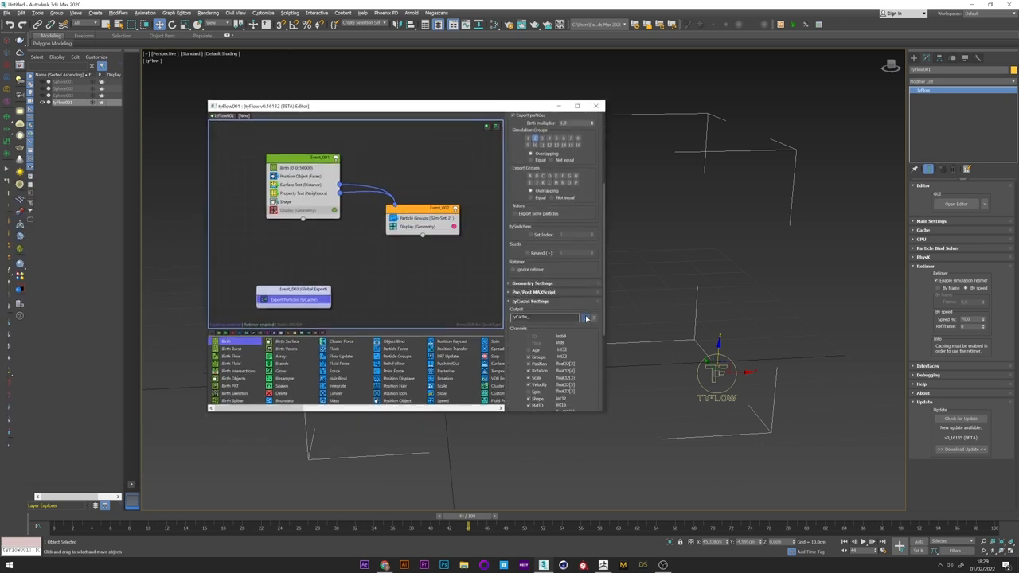
{"action": "left_click", "coordinate": [586, 317]}
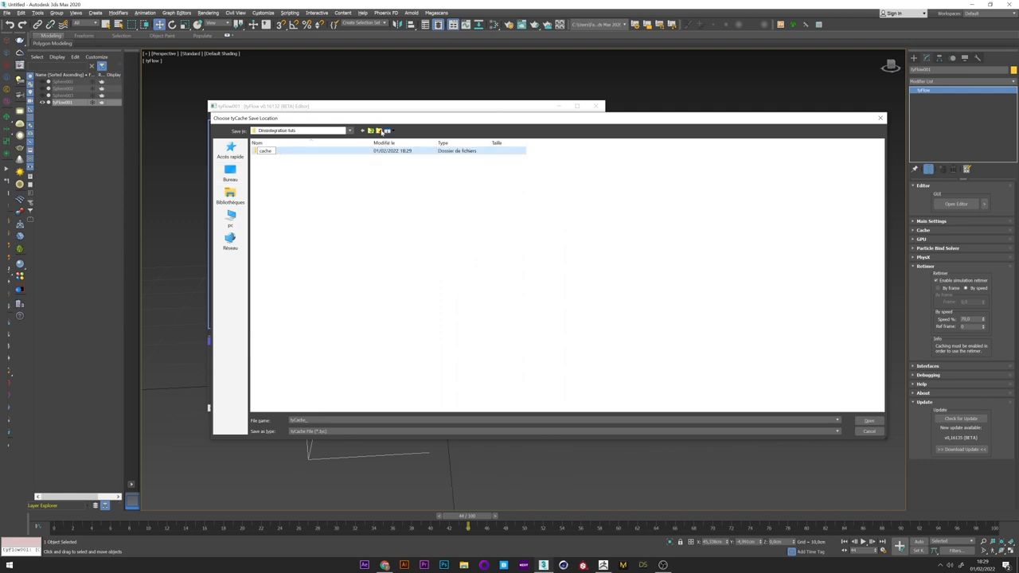
{"action": "double_click", "coordinate": [266, 149]}
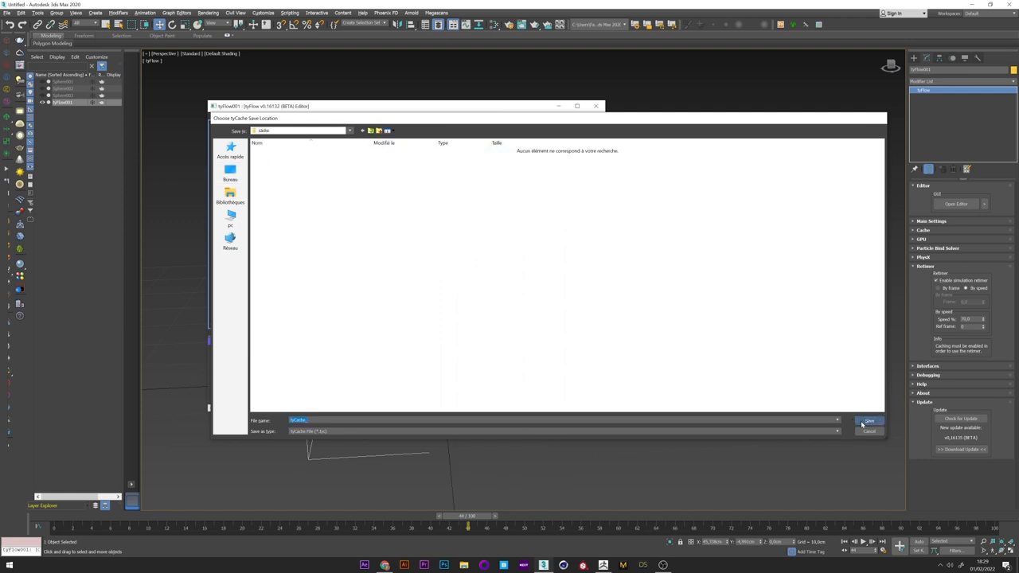
{"action": "left_click", "coordinate": [868, 420]}
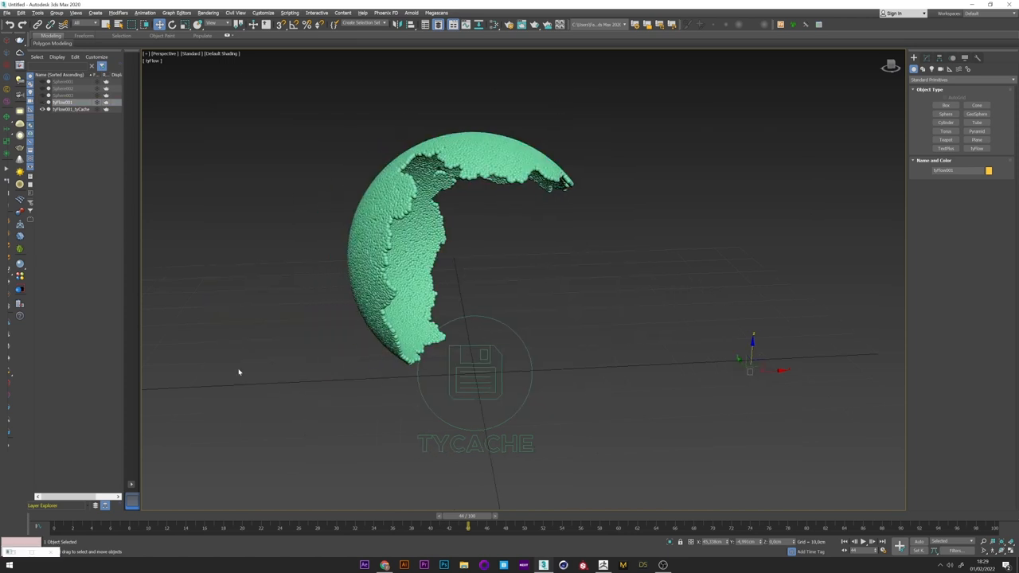
Orbit the view to inspect the loaded tyCache particle shell.
{"action": "left_click_drag", "start_coordinate": [468, 529], "coordinate": [740, 529]}
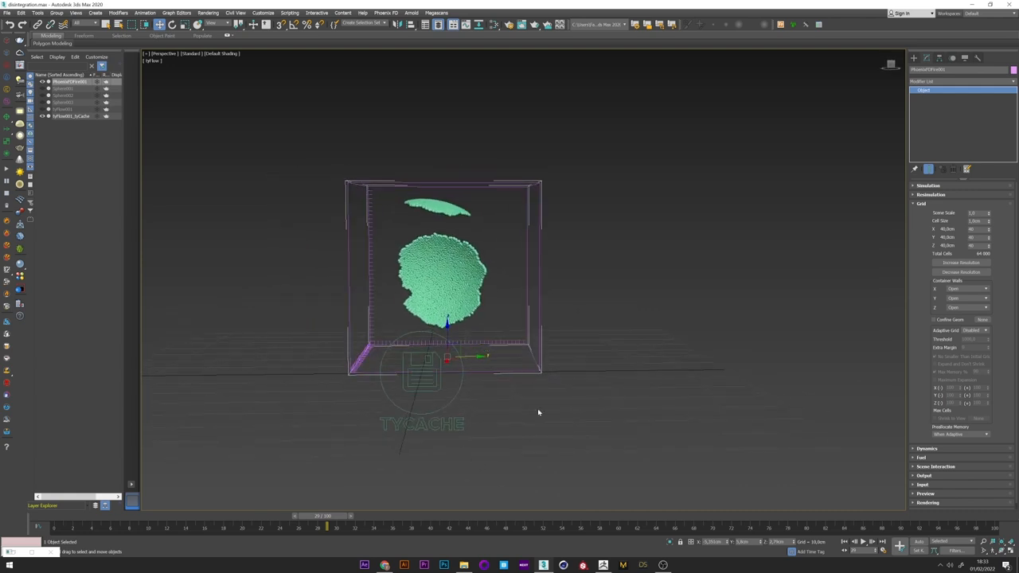
{"action": "mouse_move", "coordinate": [935, 207]}
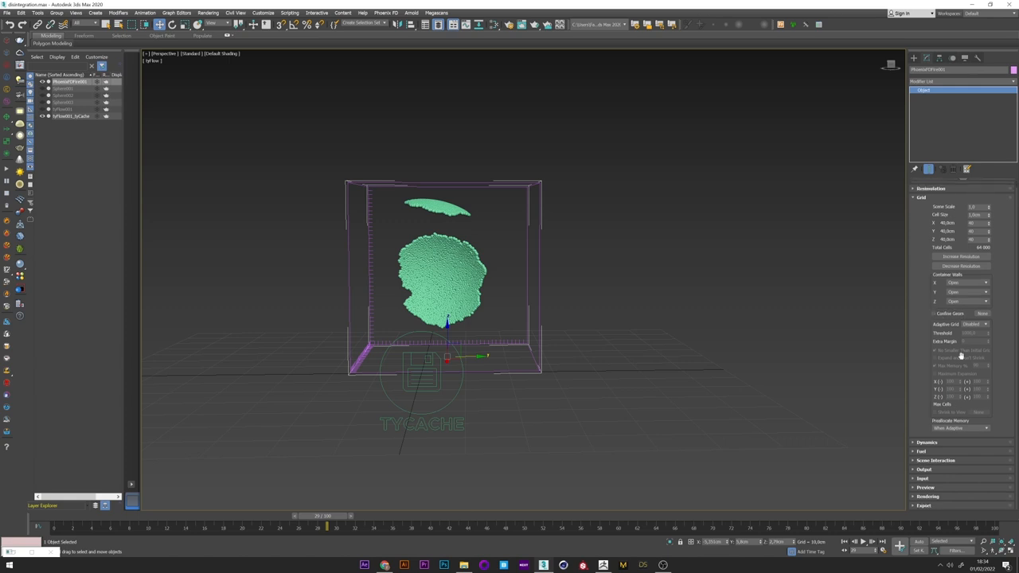
Adjust the Phoenix FD simulator's grid and dynamics and set its output cache path.
{"action": "left_click", "coordinate": [984, 325]}
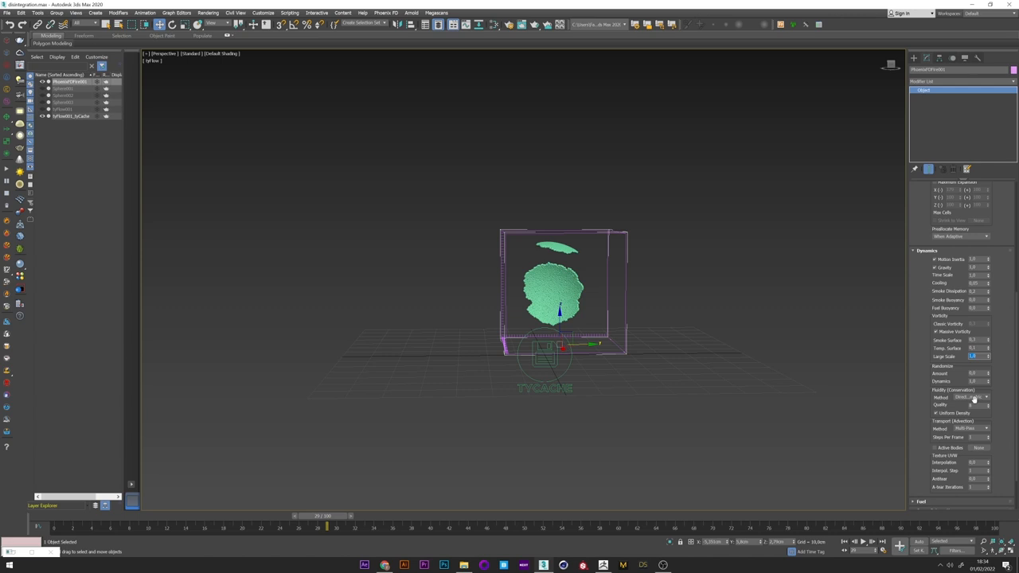
{"action": "left_click", "coordinate": [971, 398]}
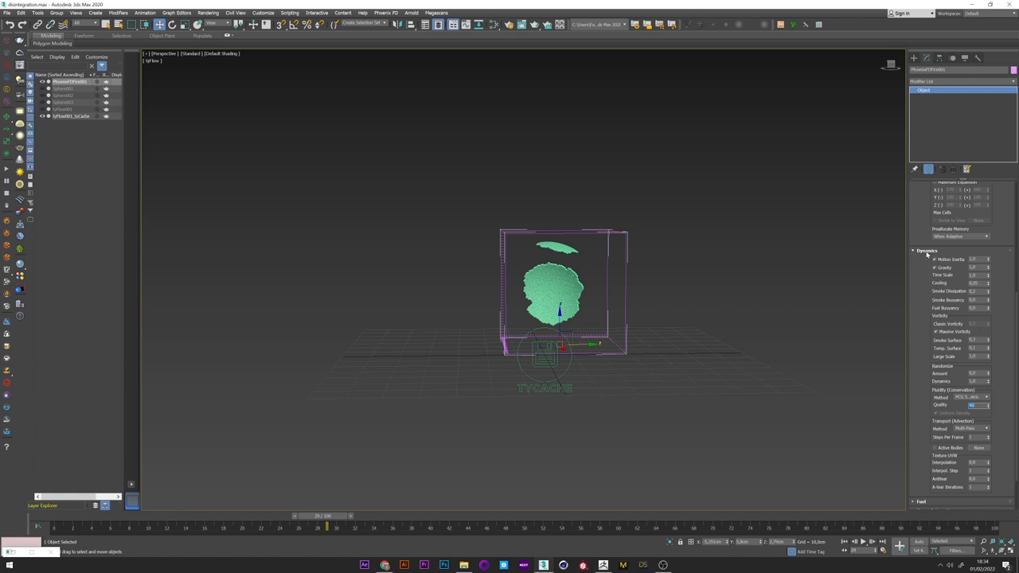
{"action": "left_click", "coordinate": [926, 250]}
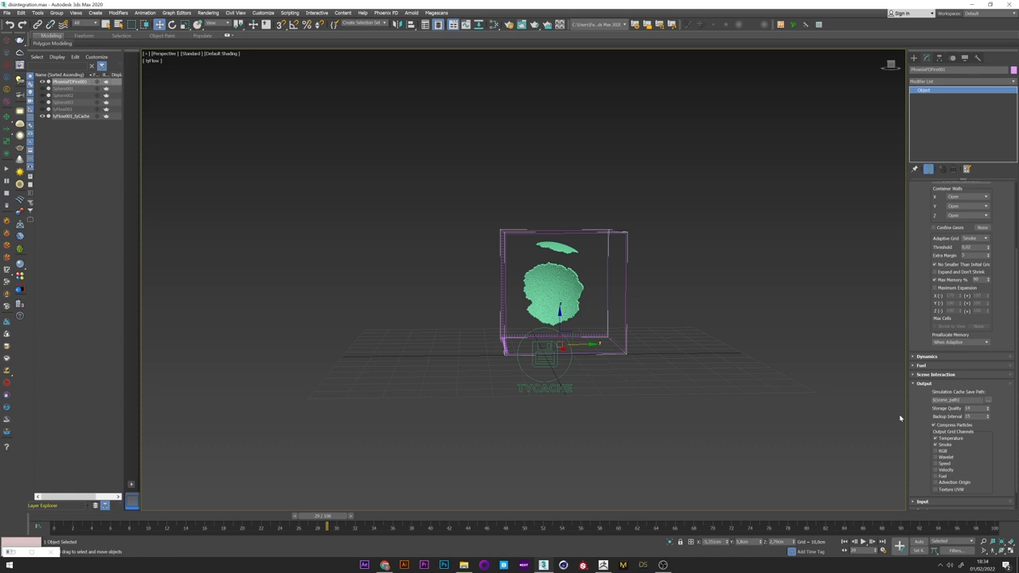
{"action": "scroll", "scroll_direction": "down", "scroll_amount": 3}
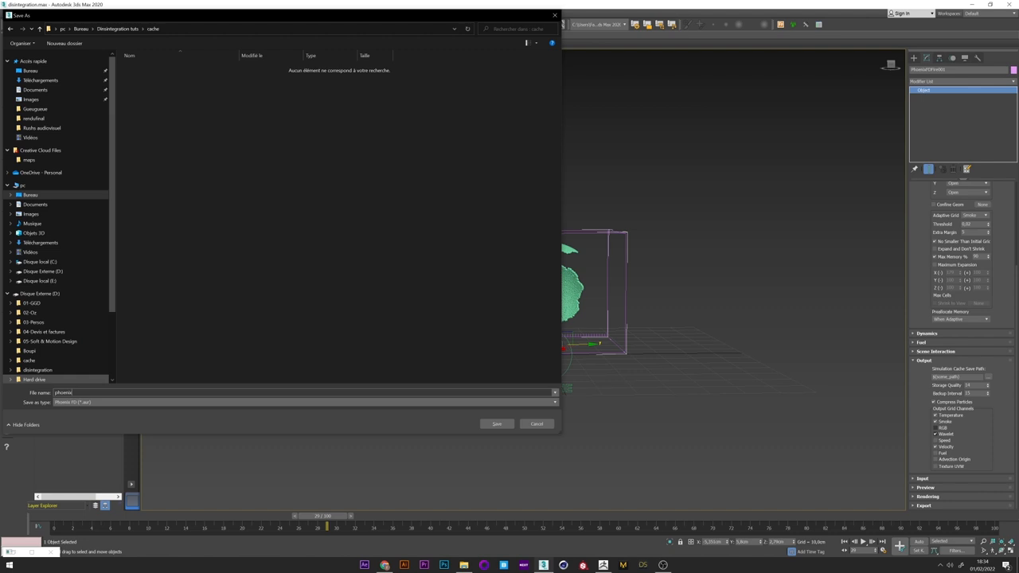
{"action": "left_click", "coordinate": [497, 424]}
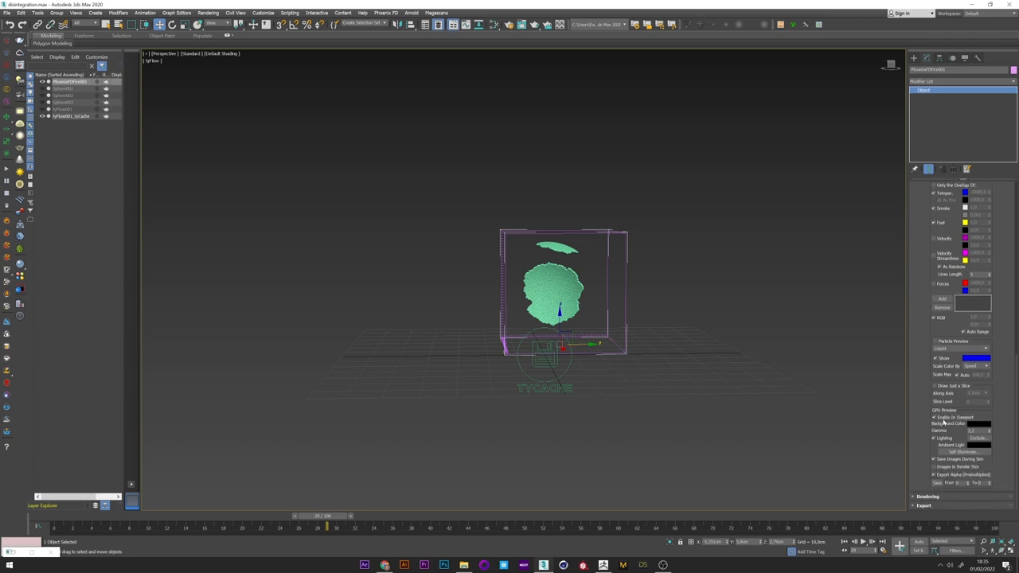
{"action": "scroll", "scroll_direction": "down", "scroll_amount": 3}
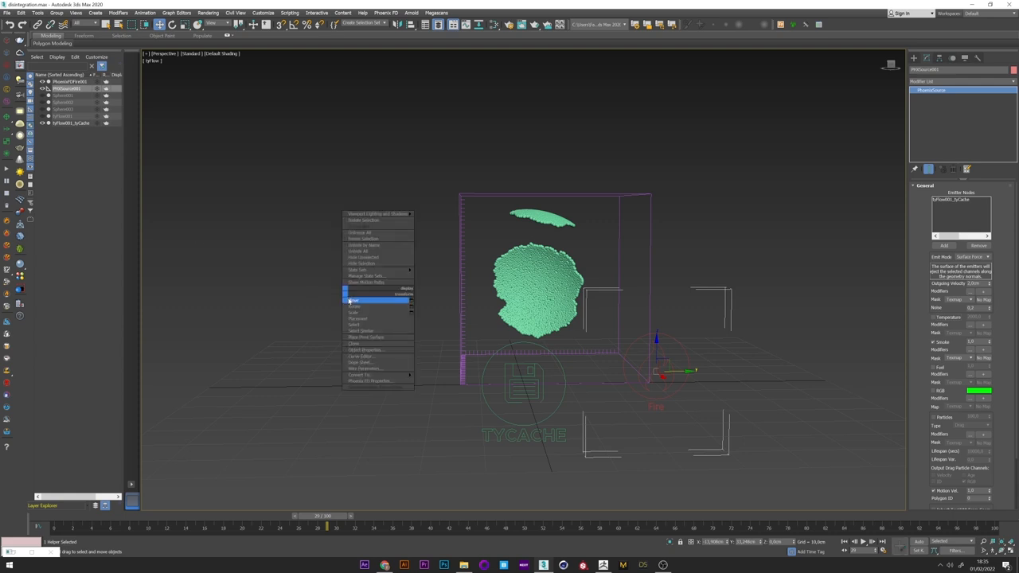
Add the tyCache object as the Phoenix Particle Source emitter and adjust its cache settings.
{"action": "left_click", "coordinate": [535, 315]}
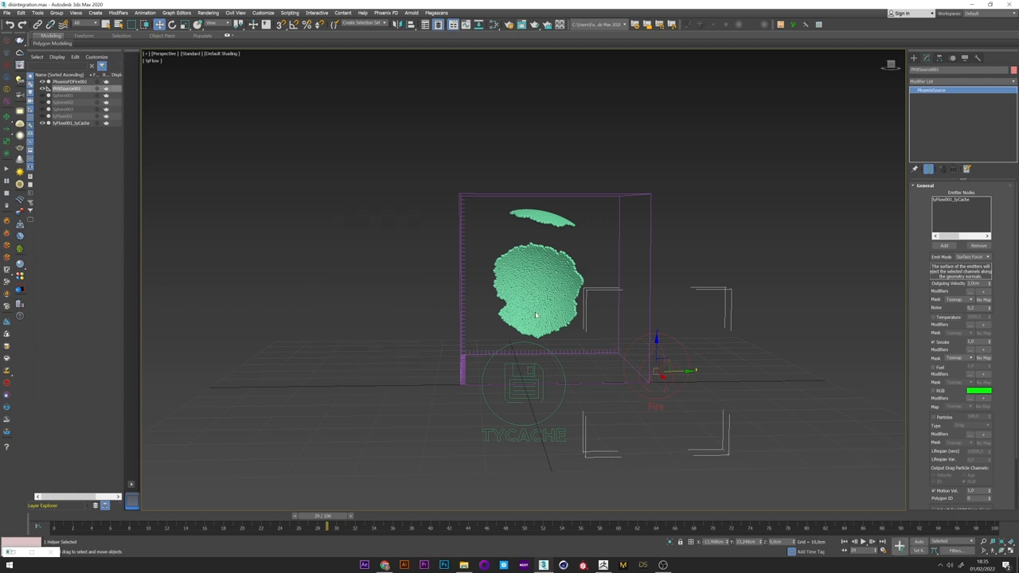
{"action": "left_click", "coordinate": [71, 123]}
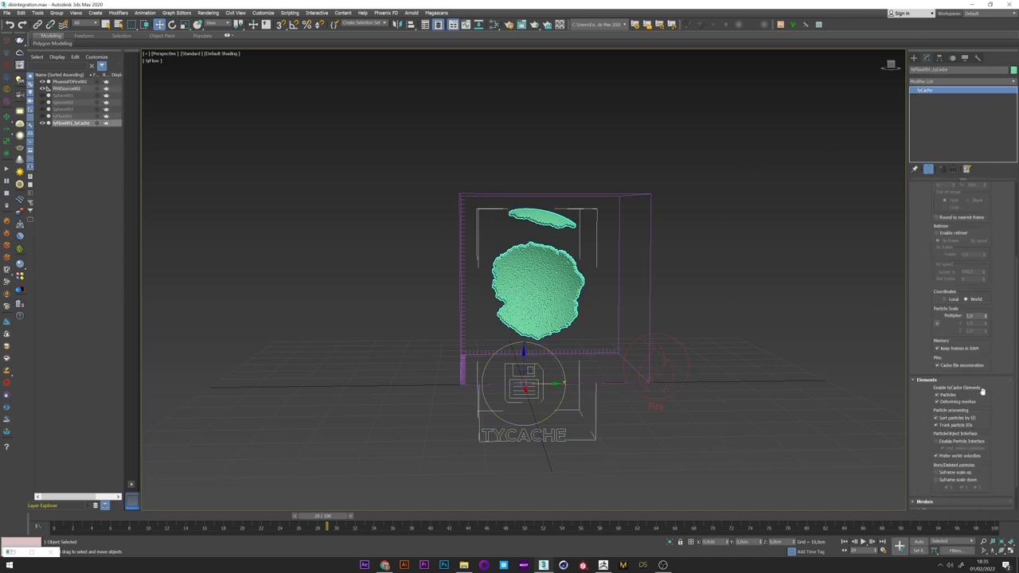
{"action": "left_click", "coordinate": [936, 441]}
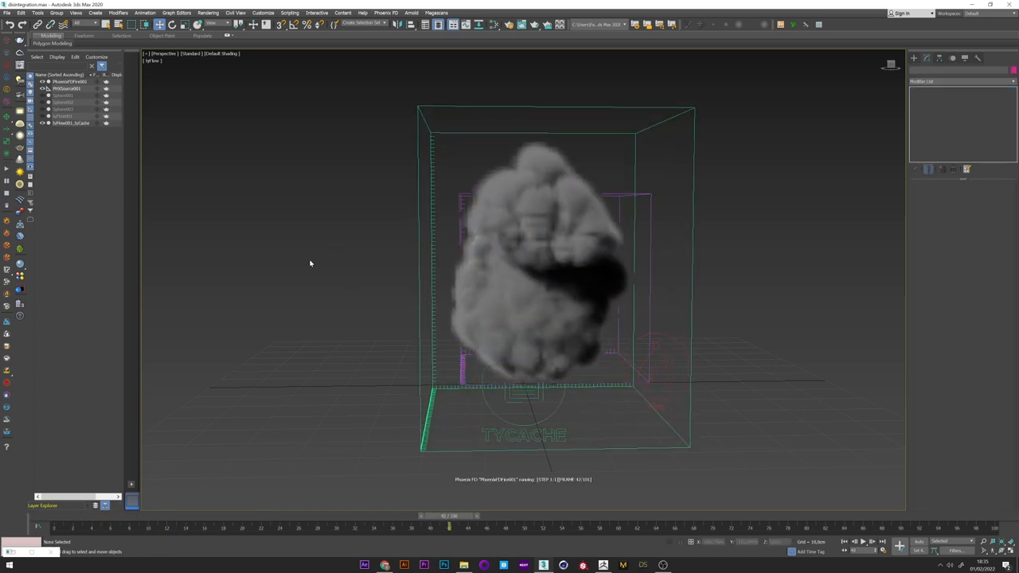
Scrub the timeline backwards to preview the simulated smoke over the particles.
{"action": "left_click_drag", "start_coordinate": [449, 522], "coordinate": [232, 522]}
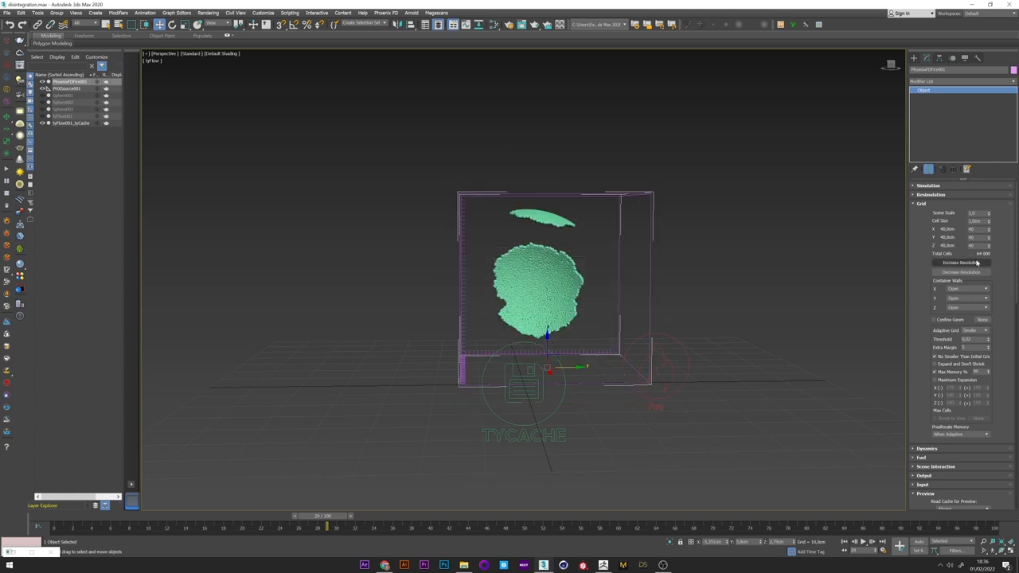
Refine the grid cell size, then create and rotate a Phoenix Plain Force with its Strength set.
{"action": "left_click", "coordinate": [962, 263]}
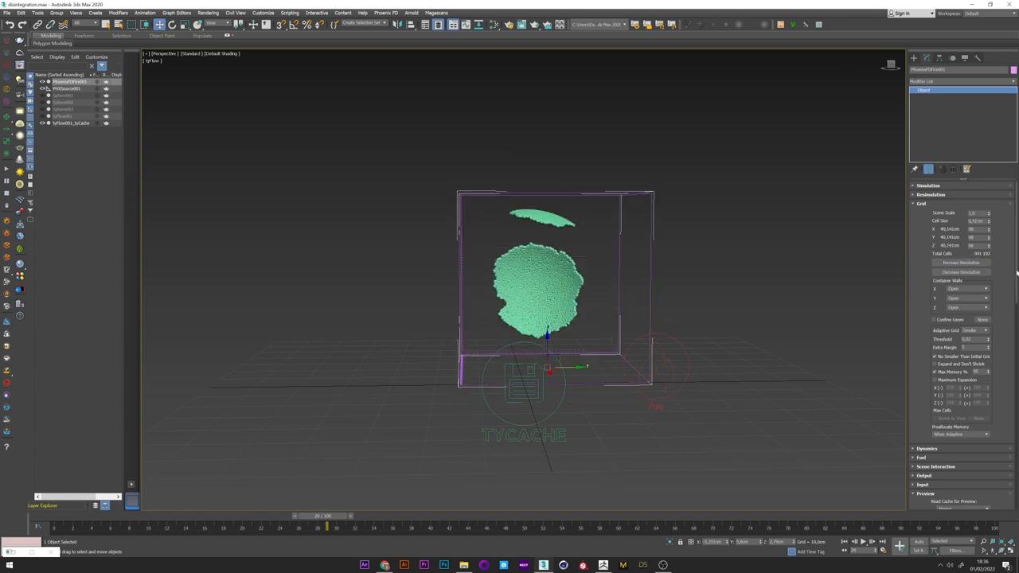
{"action": "scroll", "scroll_direction": "down", "scroll_amount": 3}
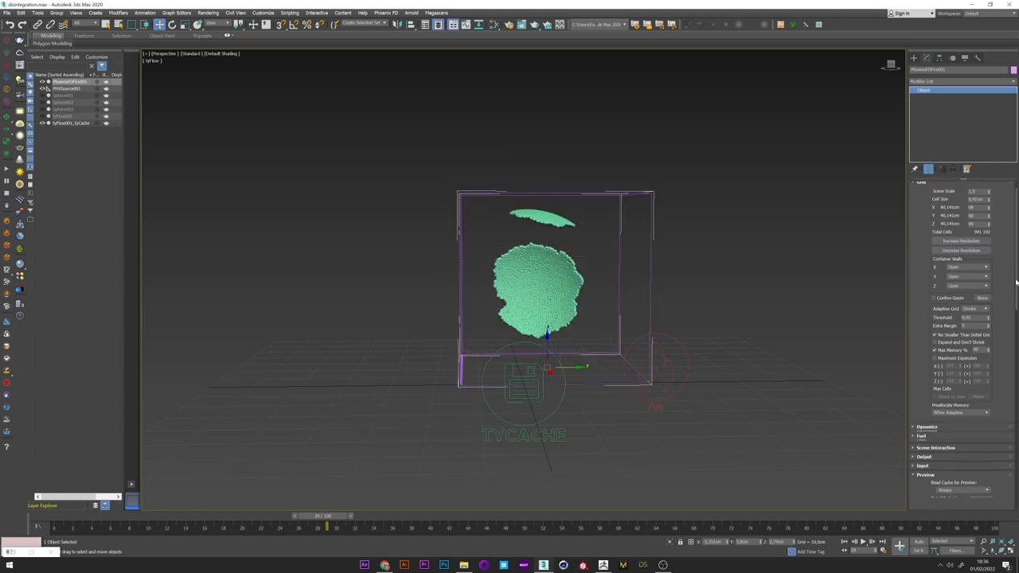
{"action": "left_click", "coordinate": [67, 89]}
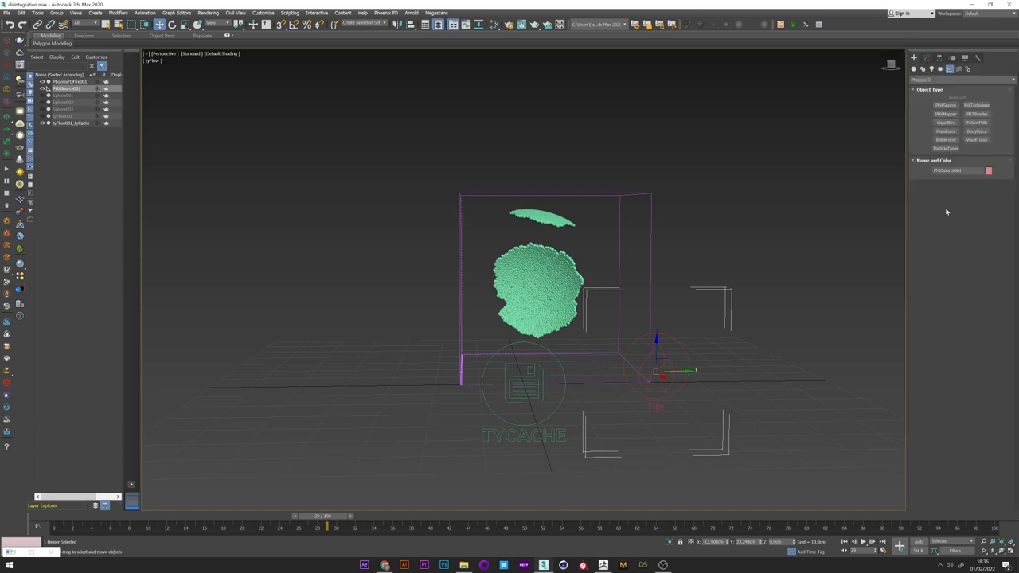
{"action": "left_click", "coordinate": [975, 106]}
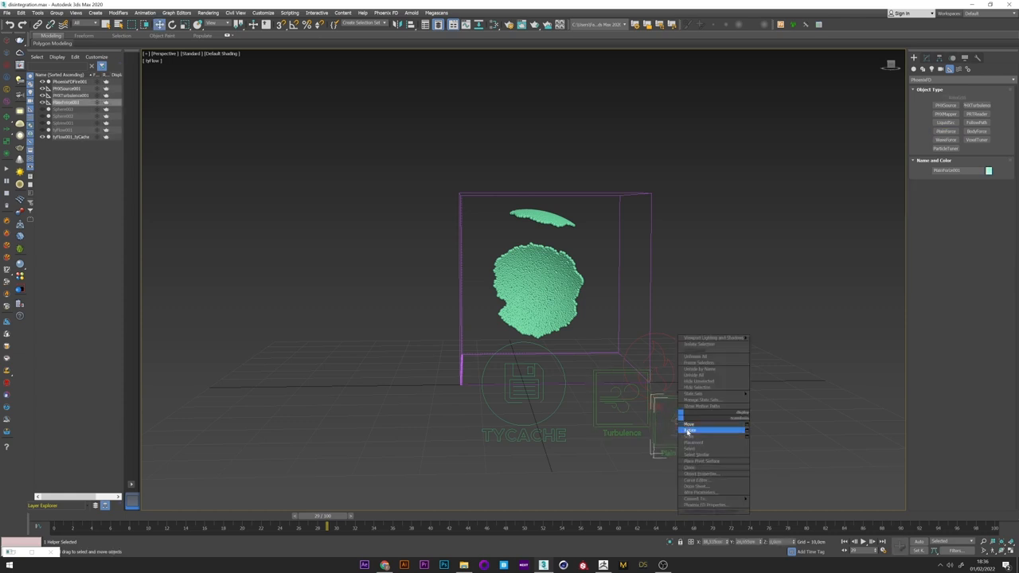
{"action": "left_click", "coordinate": [689, 438]}
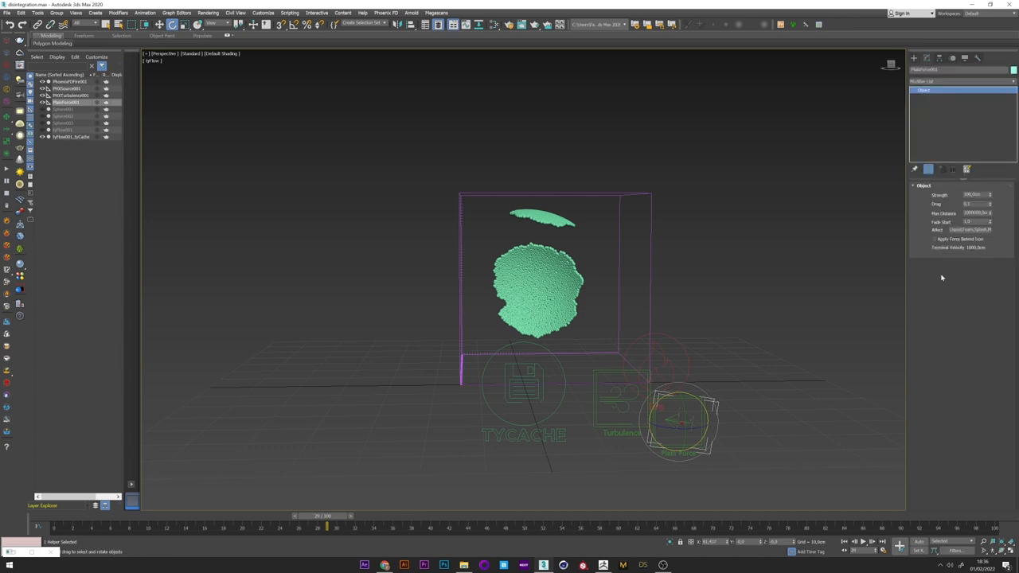
{"action": "left_click", "coordinate": [975, 222]}
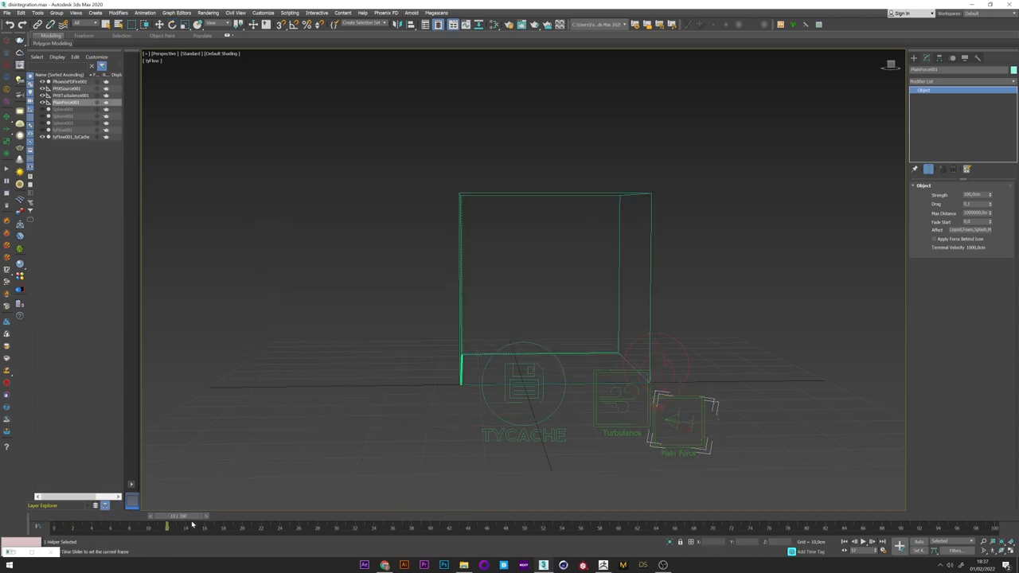
Scrub the simulation, retune the force strength and adjust the Particle Source emission settings.
{"action": "left_click_drag", "start_coordinate": [168, 527], "coordinate": [390, 527]}
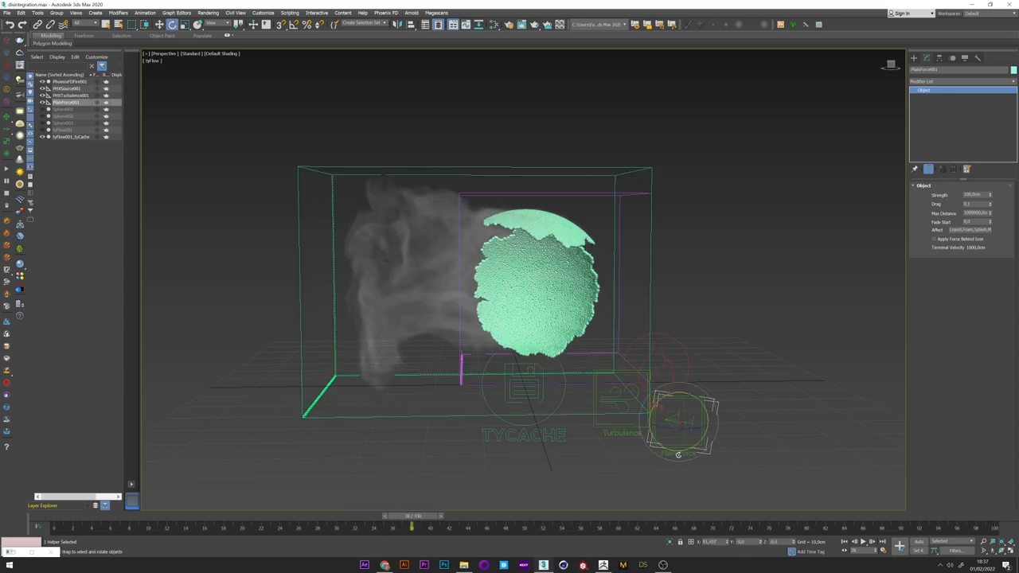
{"action": "left_click", "coordinate": [975, 194]}
{"action": "type", "text": "50"}
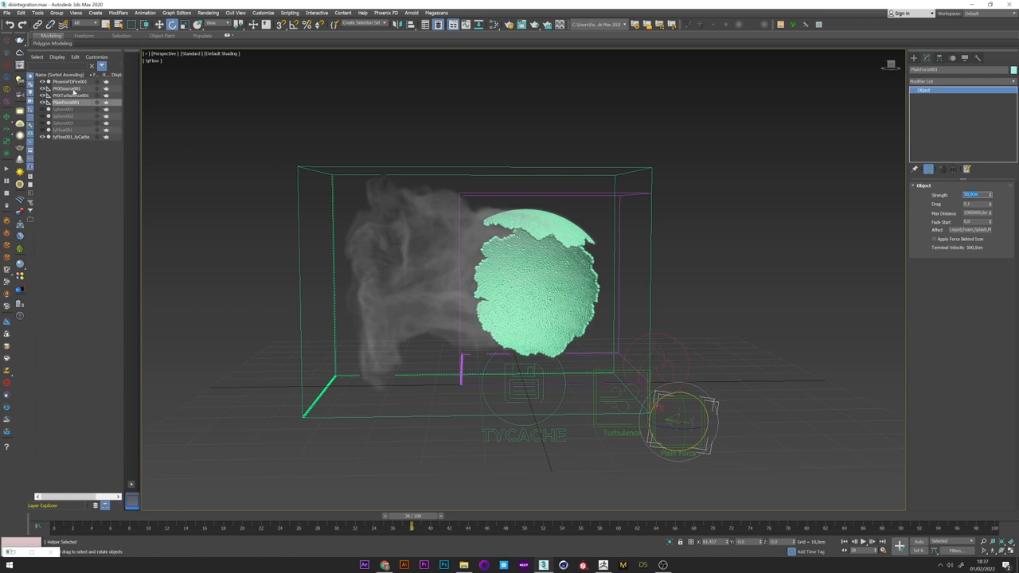
{"action": "left_click", "coordinate": [70, 89]}
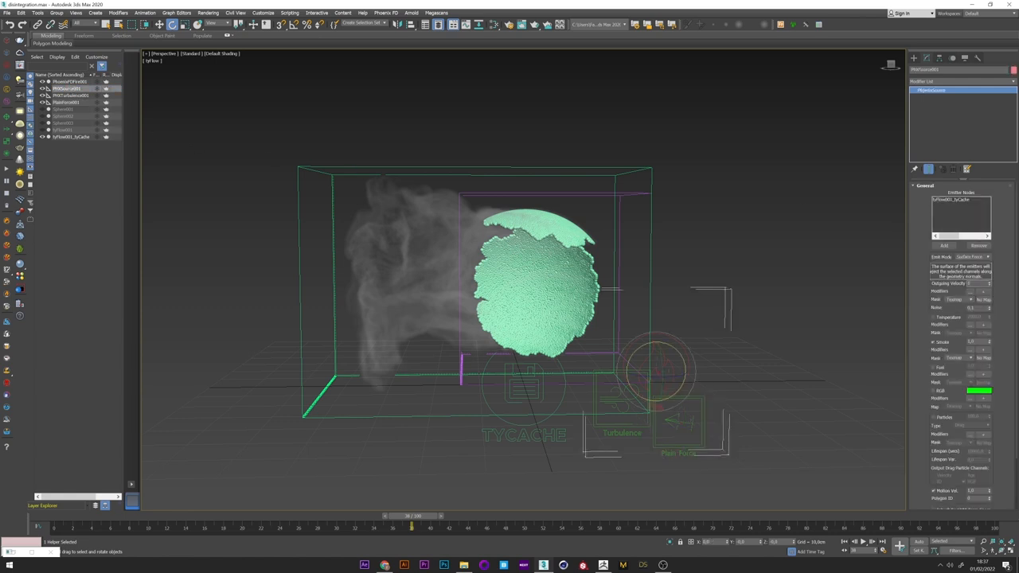
{"action": "left_click", "coordinate": [913, 68]}
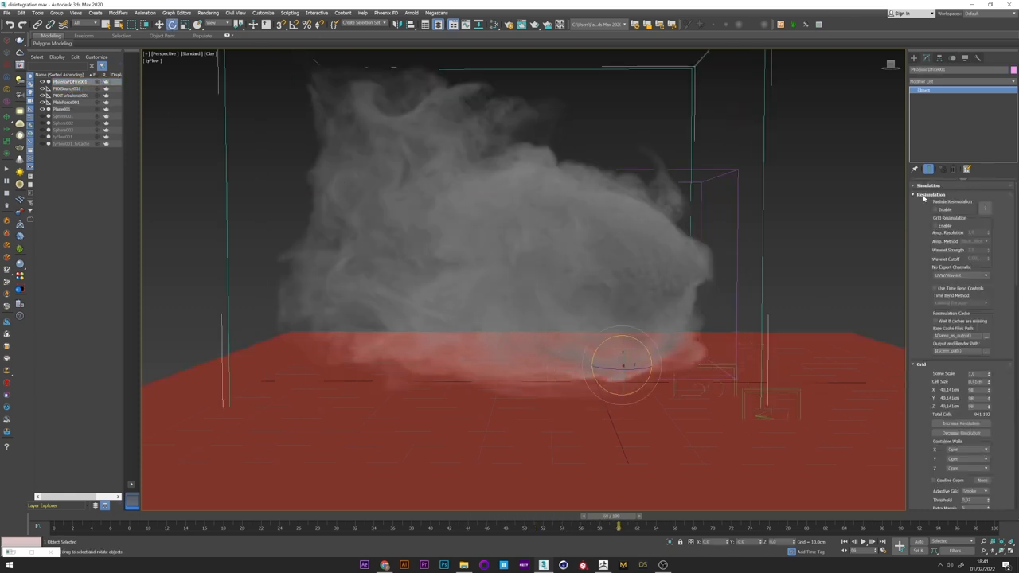
Hide the Phoenix smoke setup objects so the viewport is empty.
{"action": "left_click", "coordinate": [936, 226]}
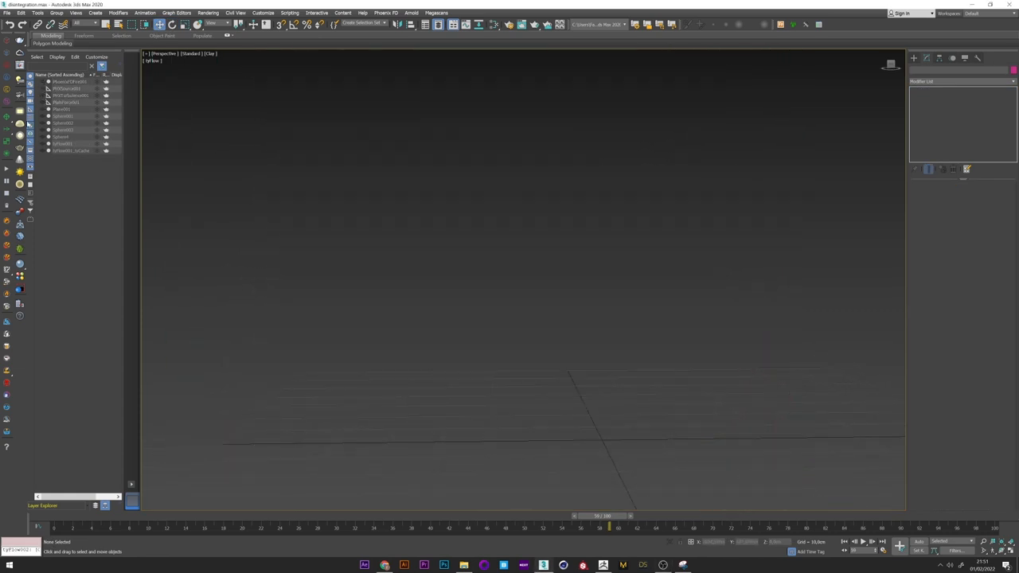
Unhide the sphere and clone it as a copy renamed 'Sphere'.
{"action": "left_click", "coordinate": [64, 117]}
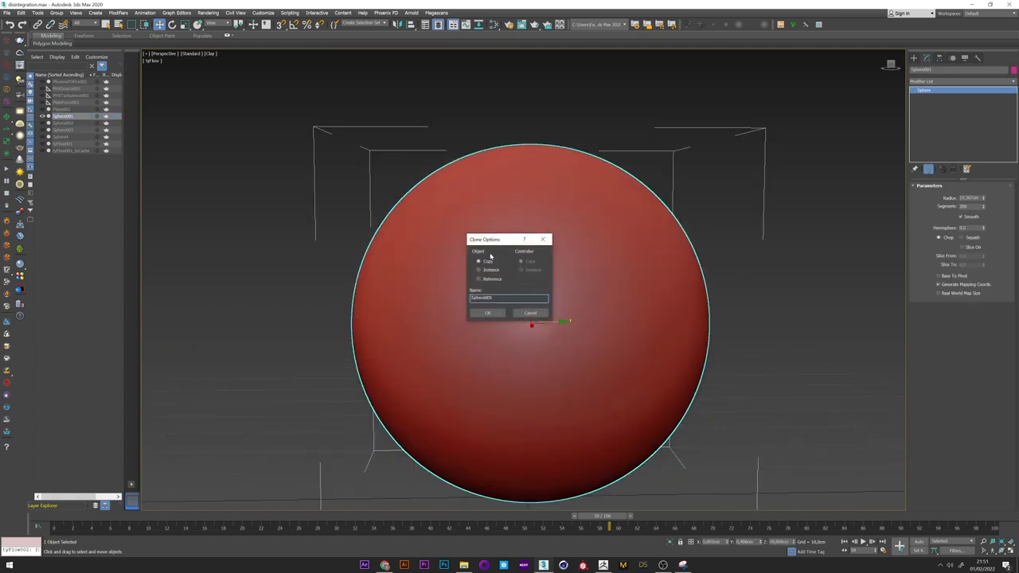
{"action": "type", "text": "Sphere"}
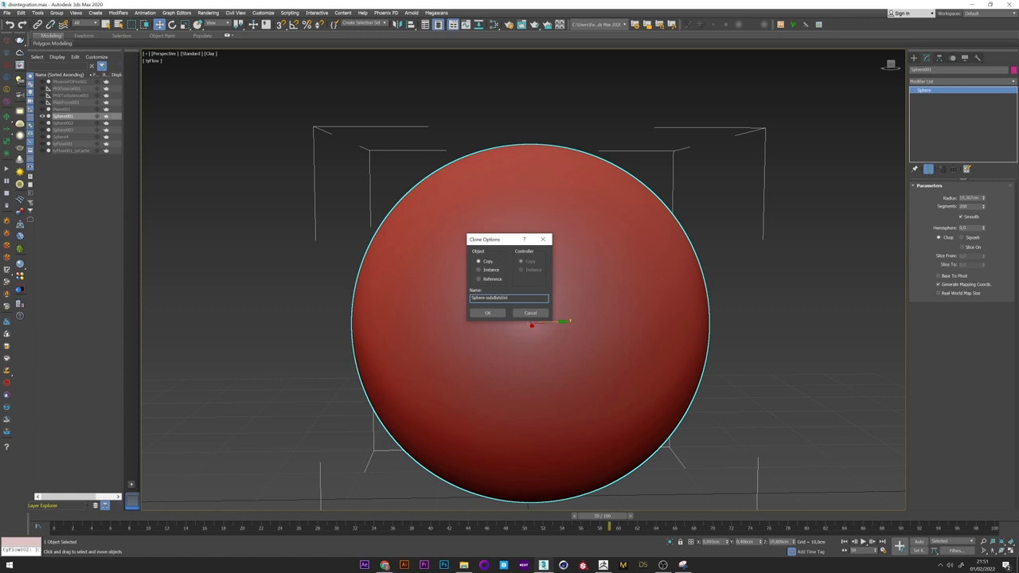
{"action": "left_click", "coordinate": [487, 312]}
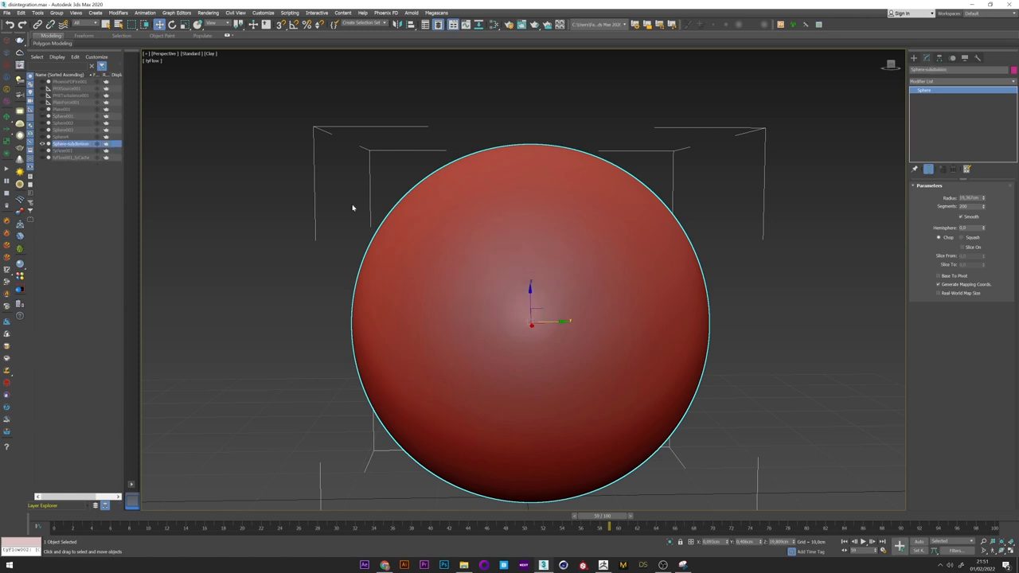
Convert the copy to Editable Poly and add the modifier giving it irregular cell-like faces.
{"action": "left_click", "coordinate": [942, 70]}
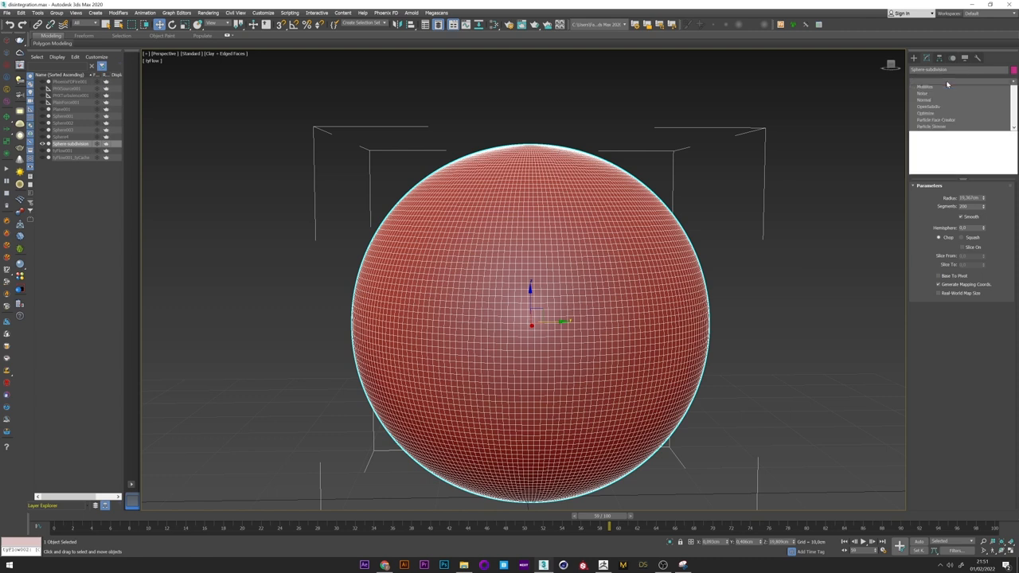
{"action": "left_click", "coordinate": [947, 89]}
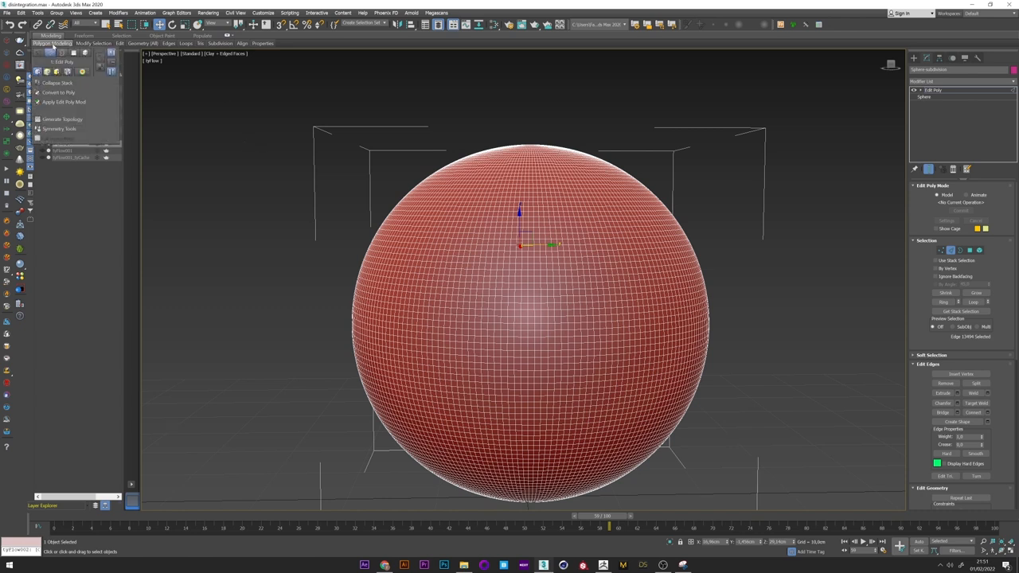
{"action": "left_click", "coordinate": [62, 118]}
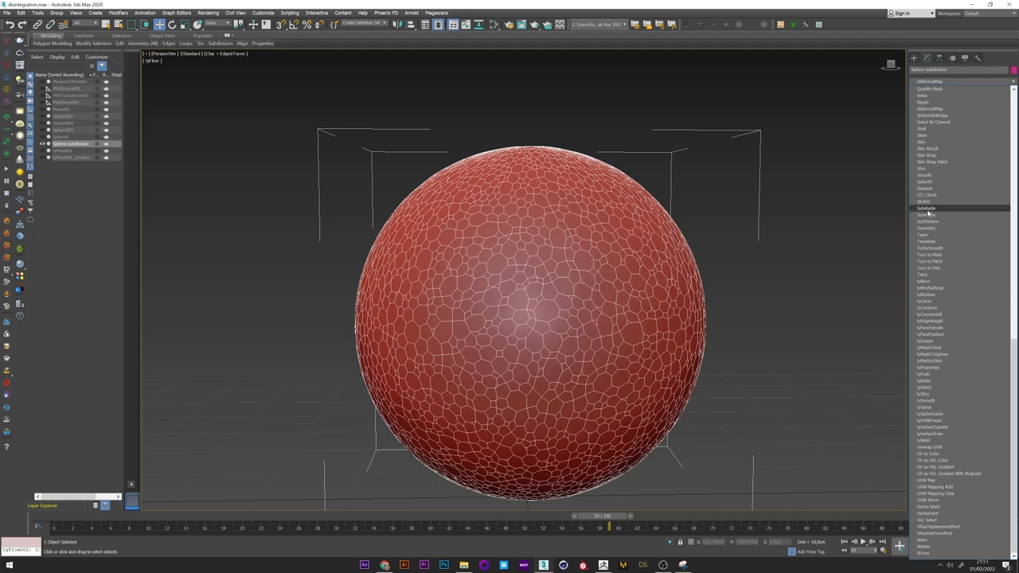
{"action": "left_click", "coordinate": [926, 207]}
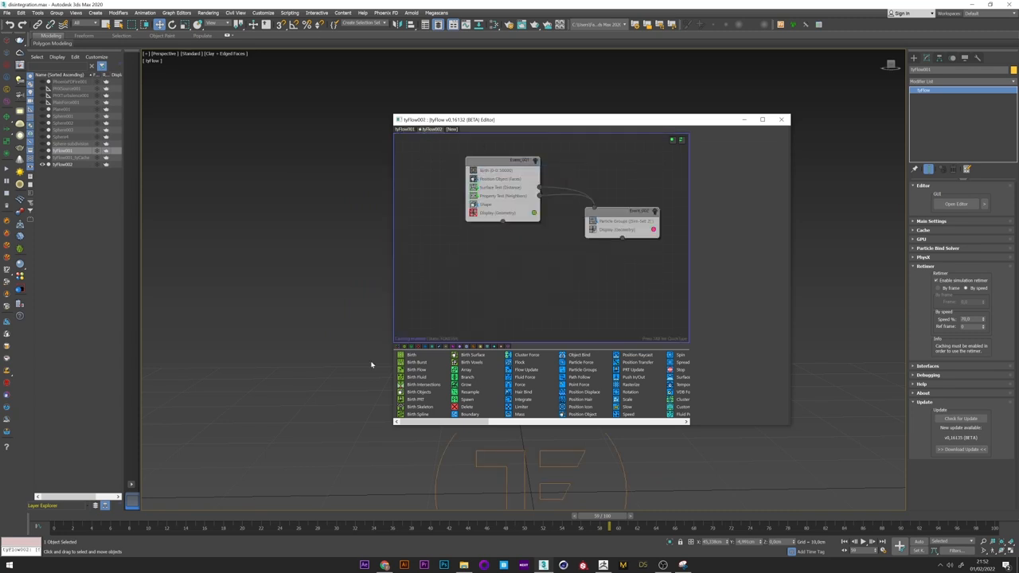
Delete the unneeded default operators from Event 001 of the new tyFlow.
{"action": "left_click", "coordinate": [497, 169]}
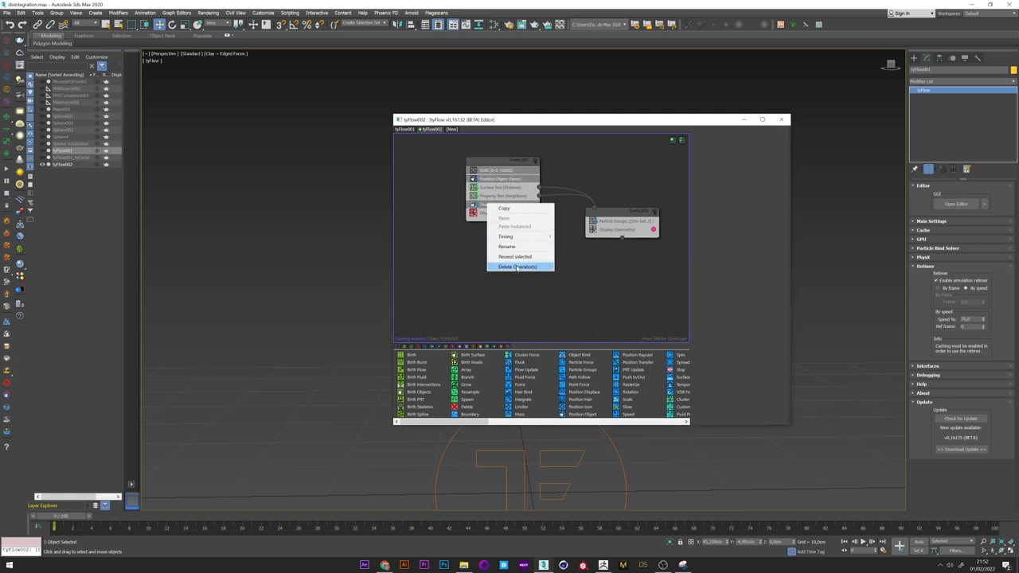
{"action": "left_click", "coordinate": [517, 267]}
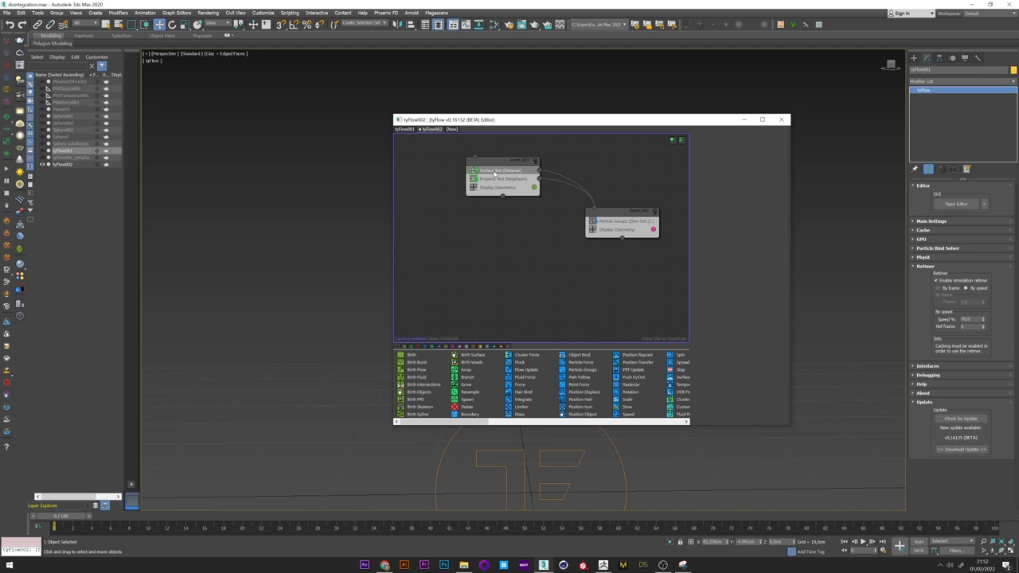
{"action": "left_click", "coordinate": [502, 170]}
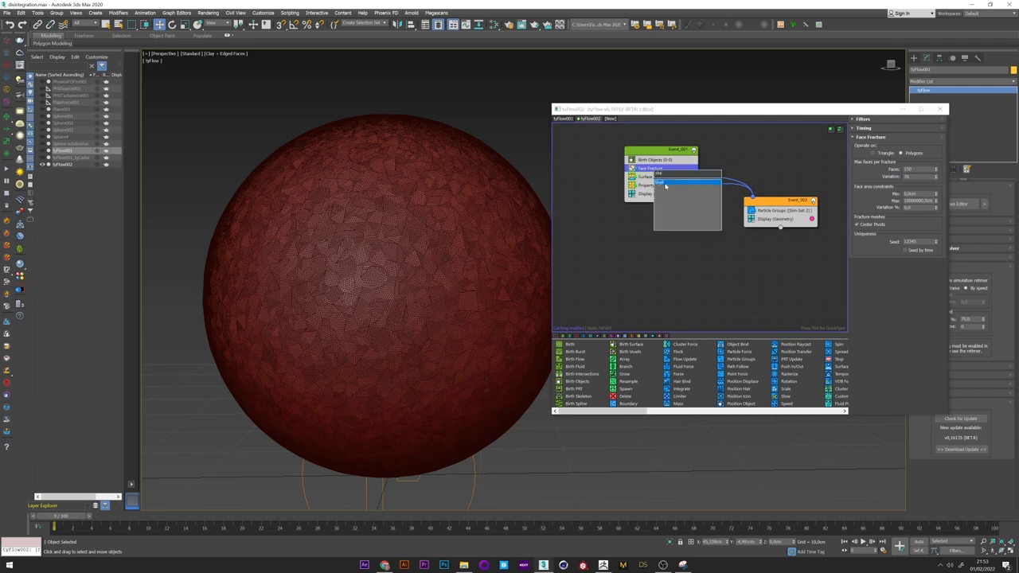
Add a Shell operator to Event 001 and set its inner and outer thickness amounts.
{"action": "left_click", "coordinate": [645, 175]}
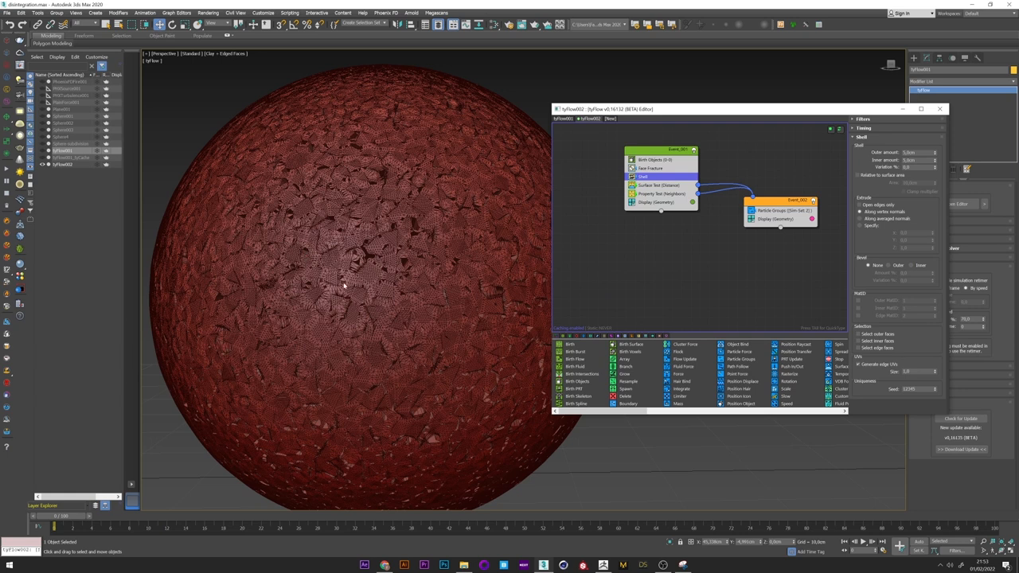
{"action": "left_click", "coordinate": [915, 153]}
{"action": "type", "text": "0"}
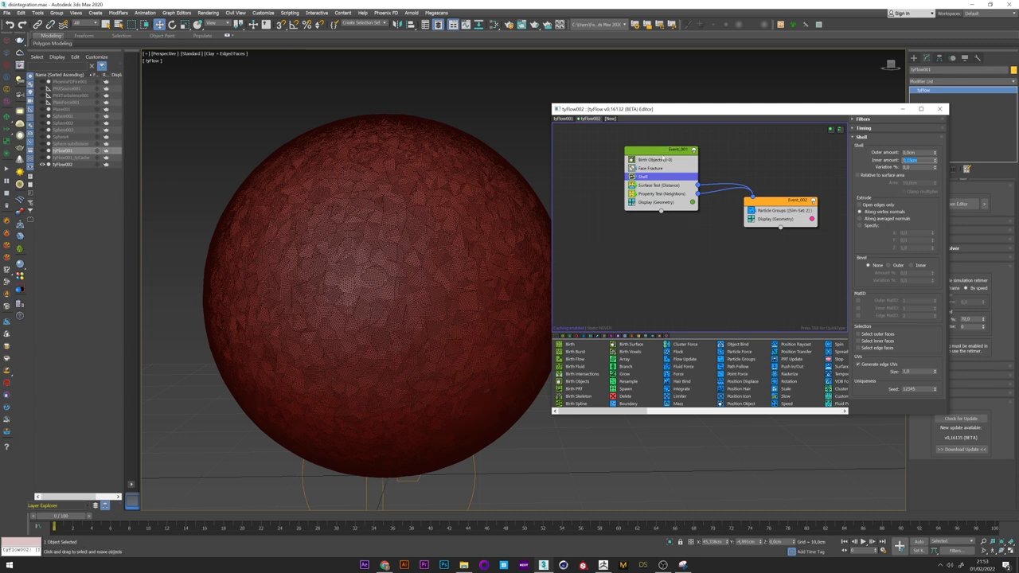
{"action": "left_click", "coordinate": [780, 210]}
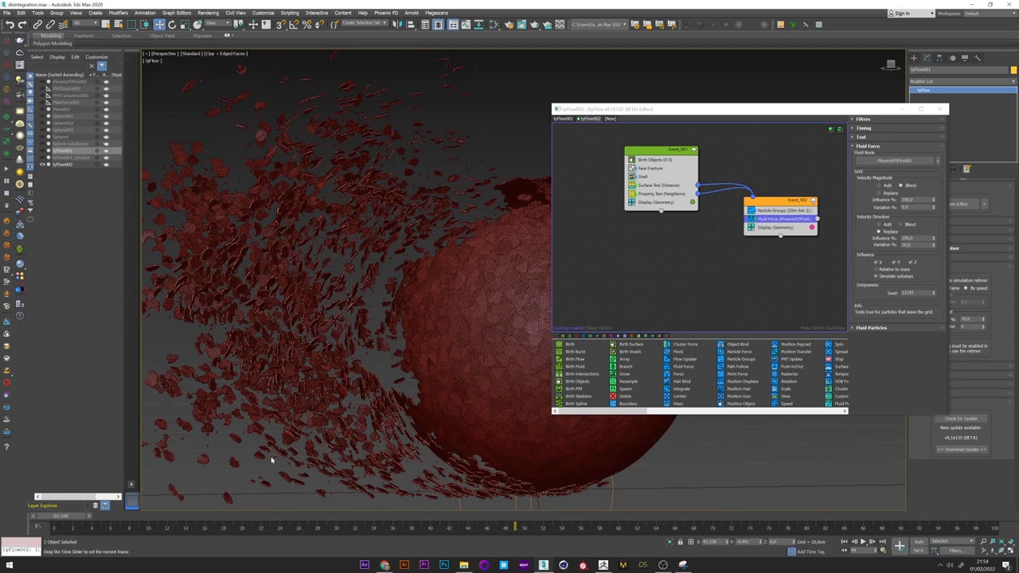
Add Spin to the flying pieces and a Collision operator using the ground plane.
{"action": "left_click", "coordinate": [780, 228]}
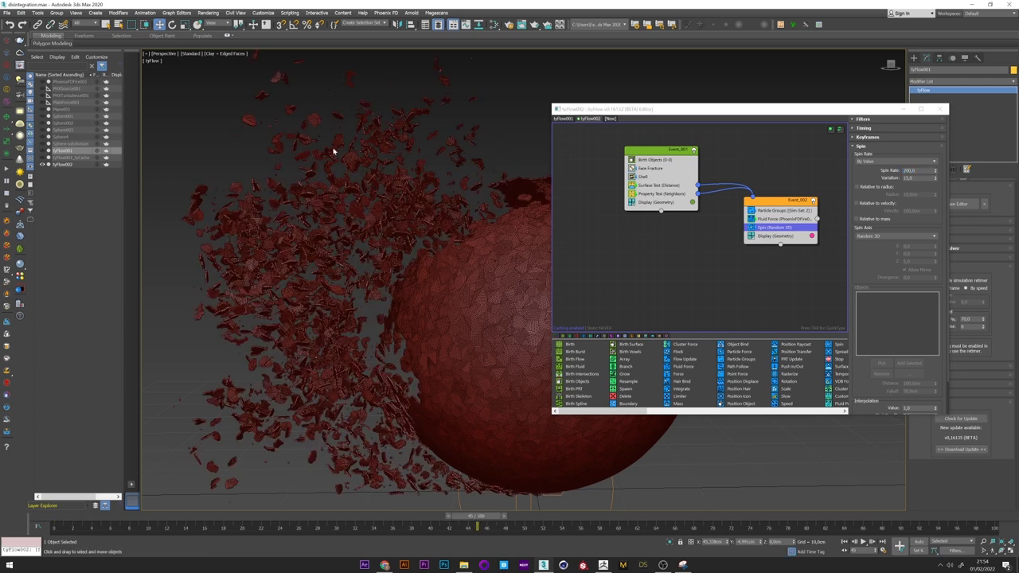
{"action": "left_click", "coordinate": [573, 516]}
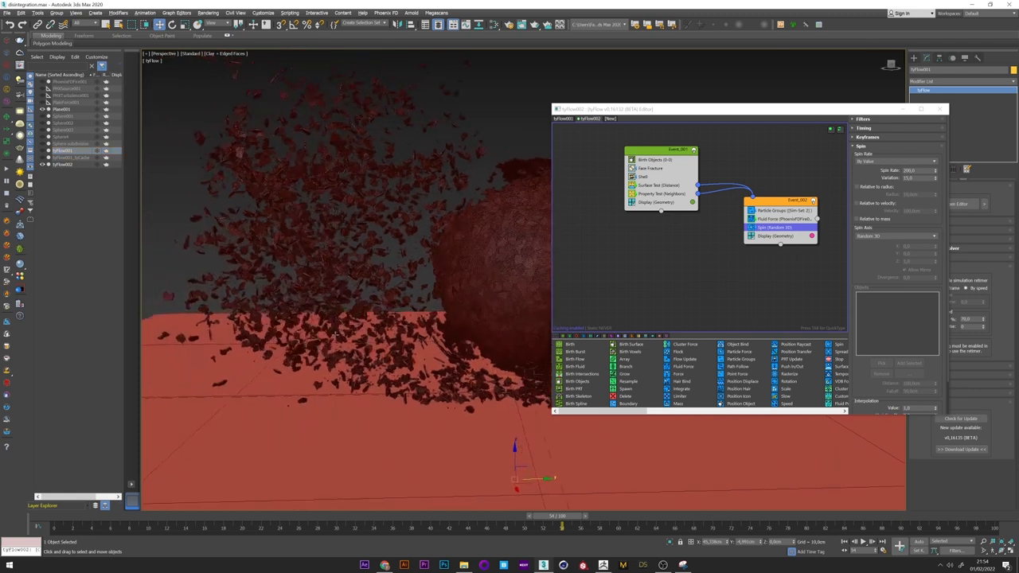
{"action": "left_click", "coordinate": [777, 229]}
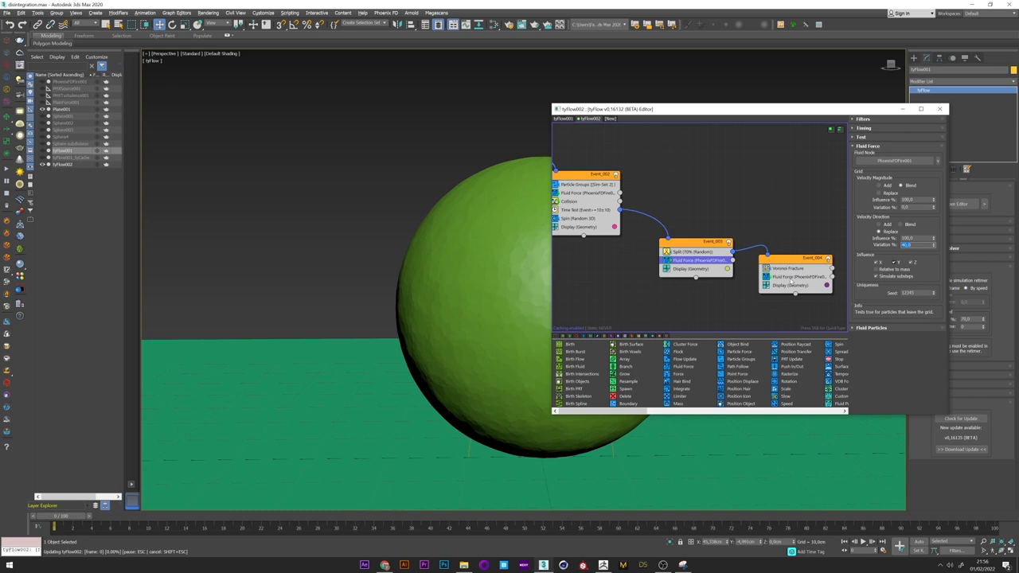
Add a Scale operator with variation to Event 003 so the falling pieces vary in size.
{"action": "left_click", "coordinate": [796, 277]}
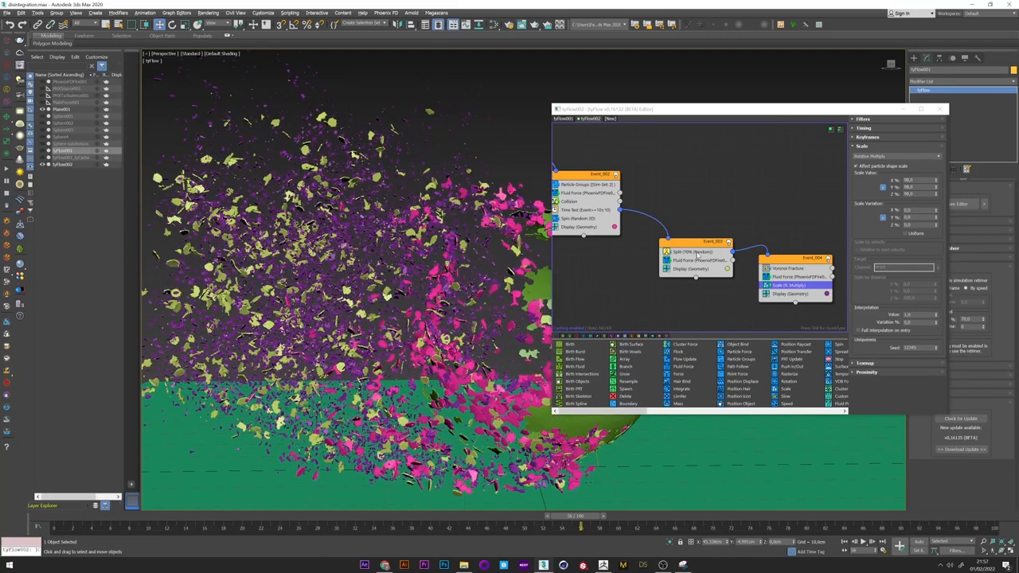
{"action": "left_click_drag", "start_coordinate": [581, 515], "coordinate": [669, 515]}
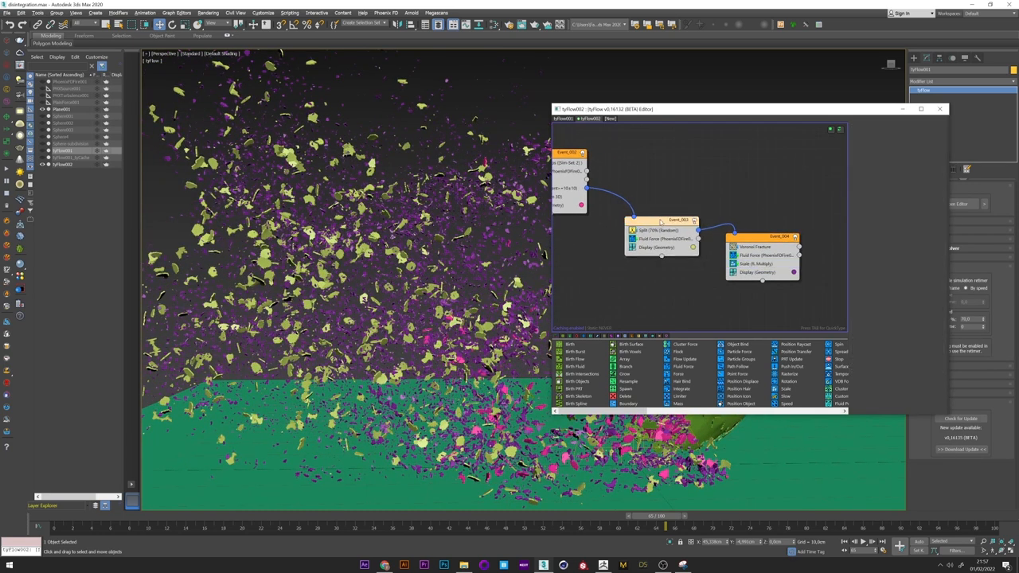
Set the Event 002 Time Test to route pieces into a new Event 004, then close the editor.
{"action": "left_click", "coordinate": [640, 236]}
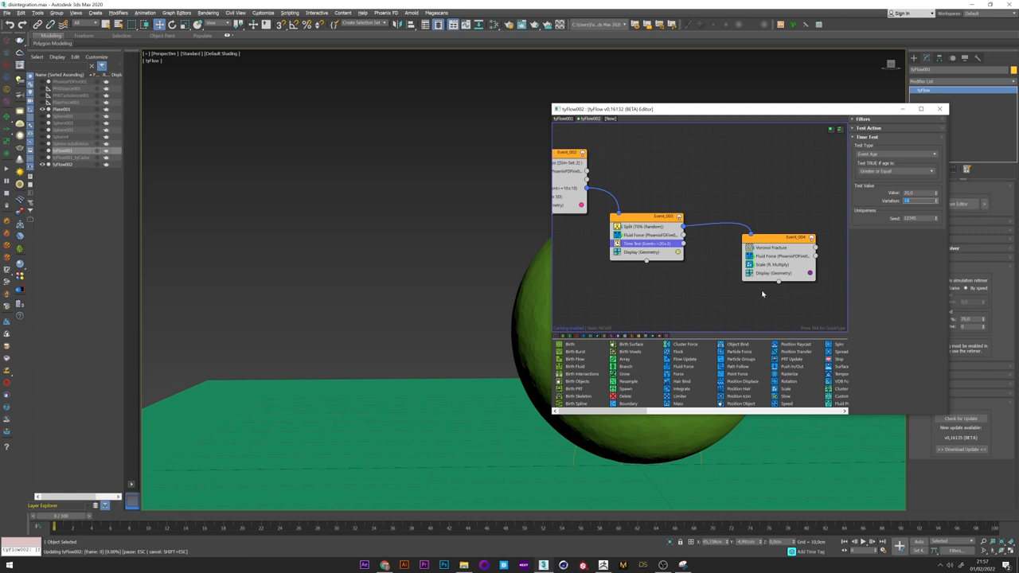
{"action": "left_click", "coordinate": [794, 237]}
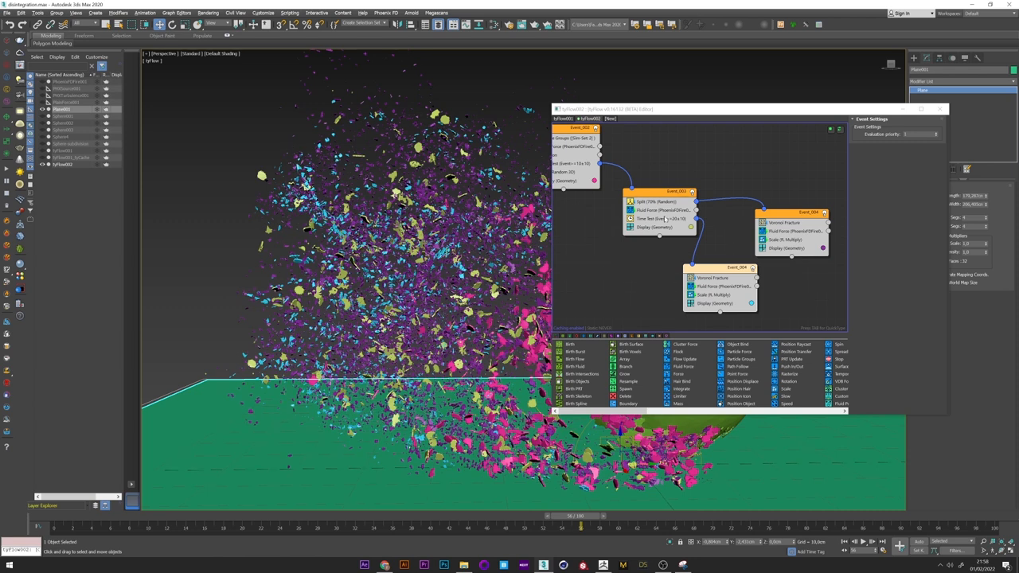
{"action": "left_click", "coordinate": [658, 219]}
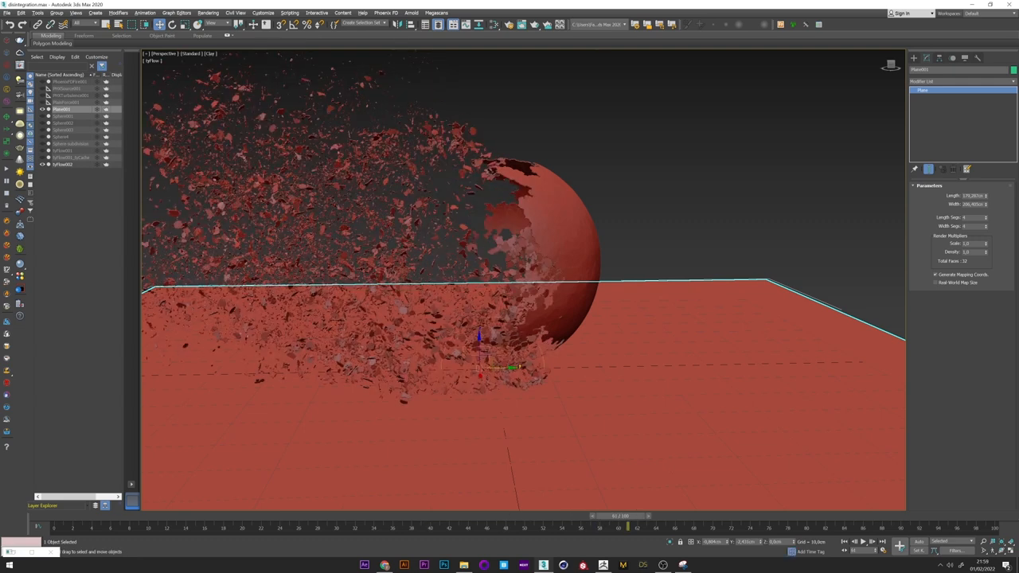
Add a Property Test (Neighbors) operator to Event 001 of tyFlow001 for the ash pieces.
{"action": "left_click", "coordinate": [64, 164]}
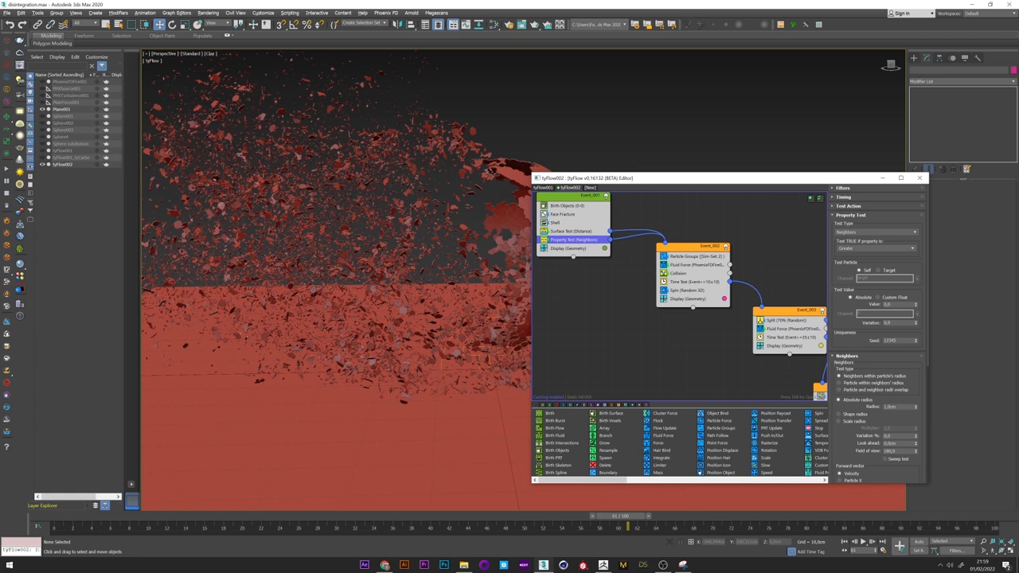
{"action": "left_click_drag", "start_coordinate": [586, 178], "coordinate": [793, 156]}
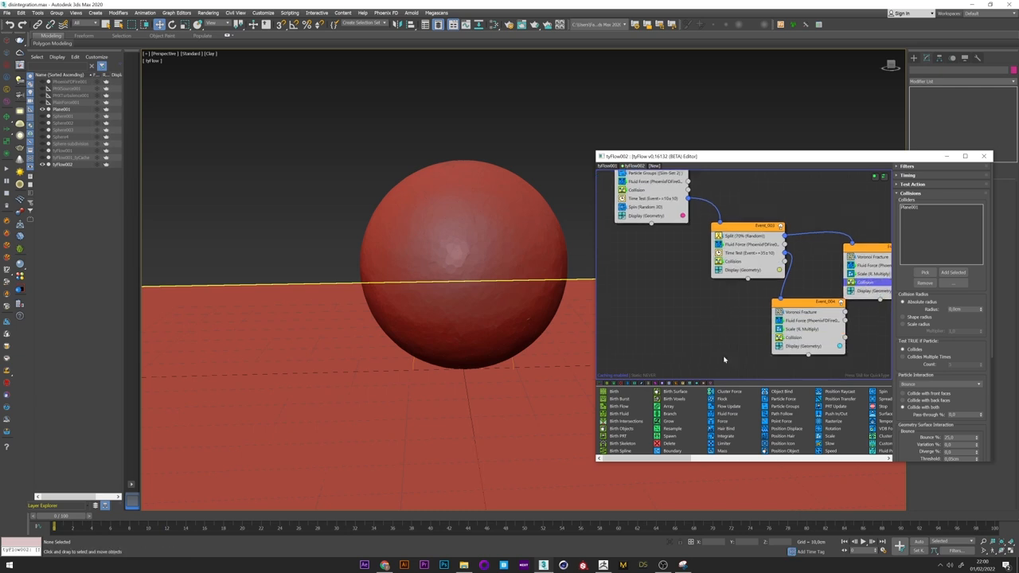
Adjust the tyFlow graph so an additional linked event joins the fracture setup.
{"action": "right_click", "coordinate": [824, 300]}
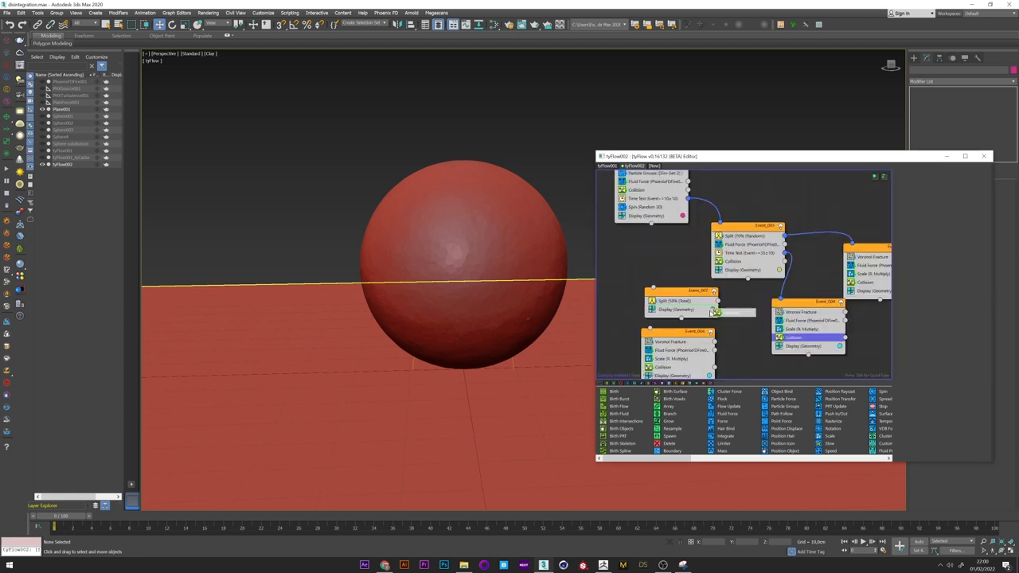
{"action": "left_click", "coordinate": [677, 299]}
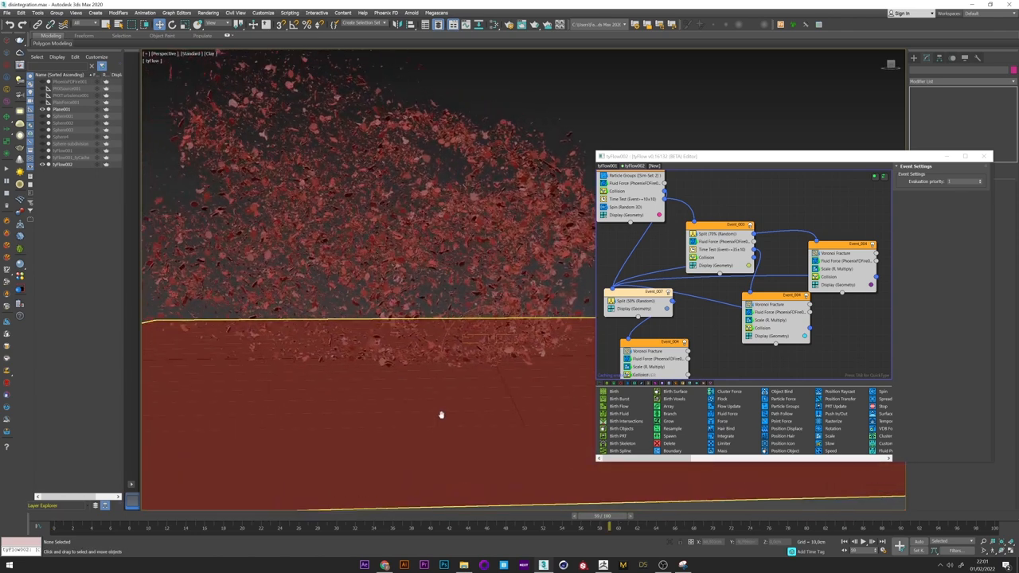
{"action": "left_click", "coordinate": [984, 156]}
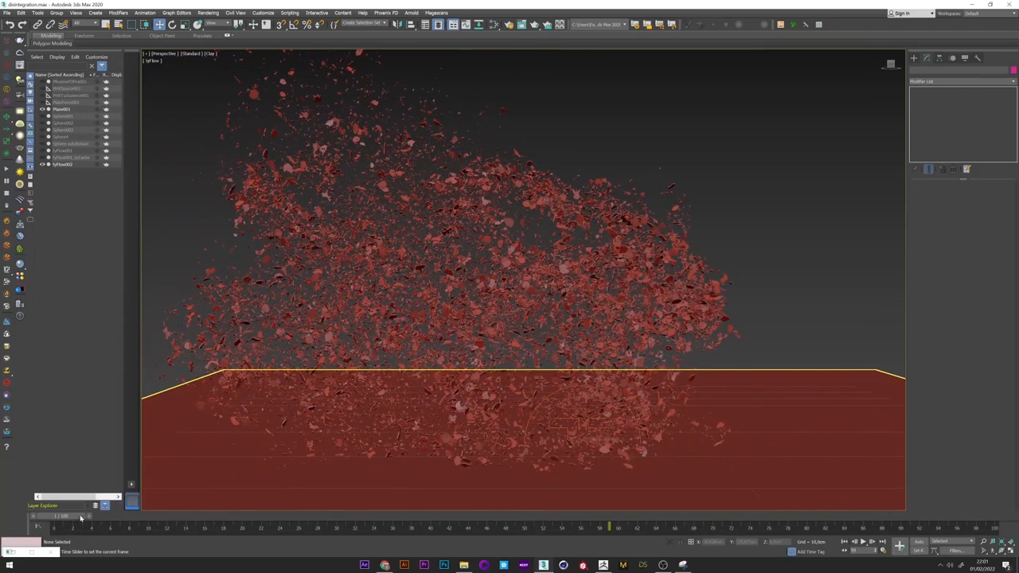
Scrub the timeline from the intact sphere through its breakup into scattering fragments.
{"action": "left_click_drag", "start_coordinate": [608, 529], "coordinate": [261, 529]}
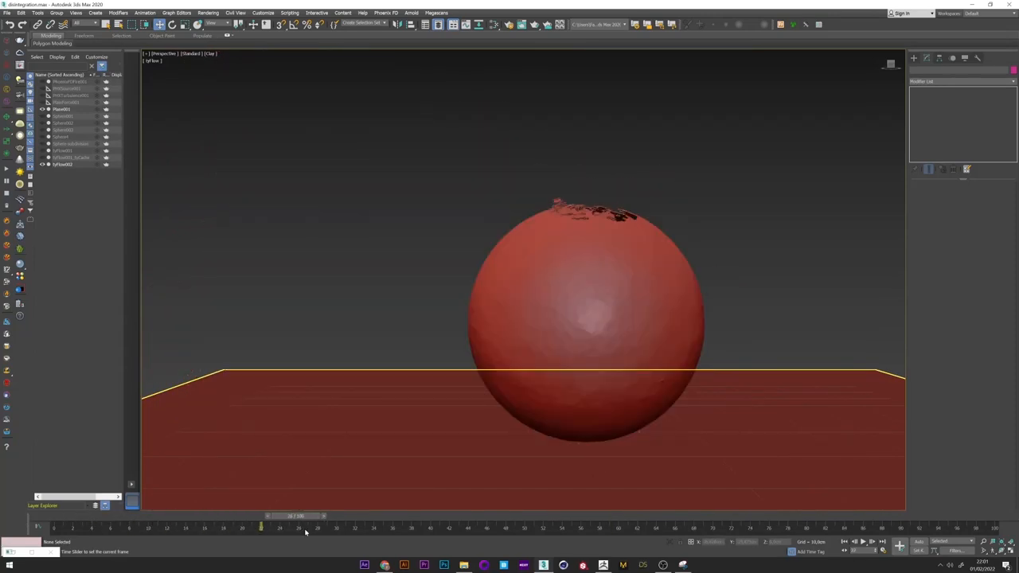
{"action": "left_click_drag", "start_coordinate": [261, 528], "coordinate": [411, 529]}
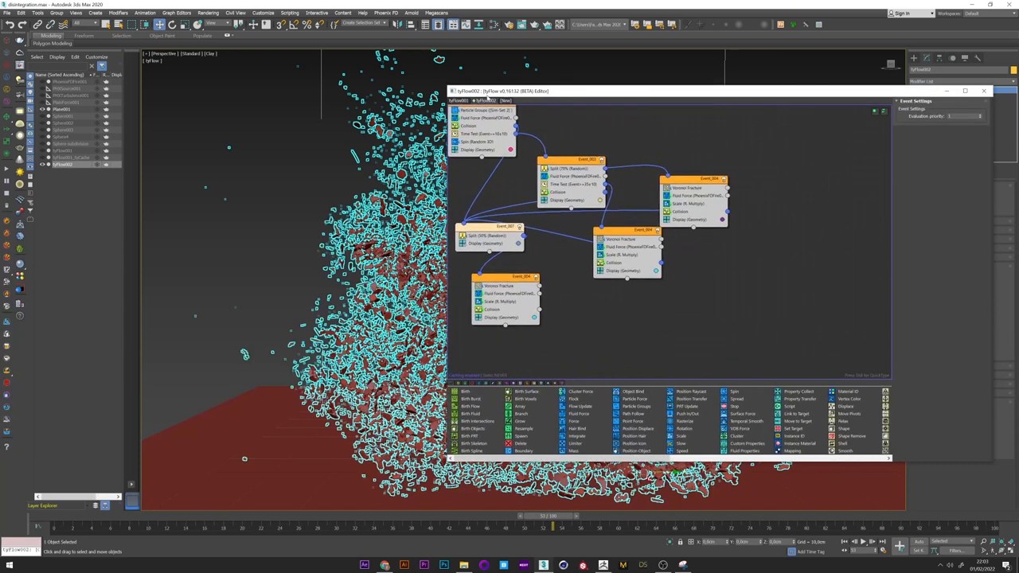
Create tyFlow002 with a Birth Flow event sourcing particles from tyFlow001.
{"action": "left_click", "coordinate": [508, 100]}
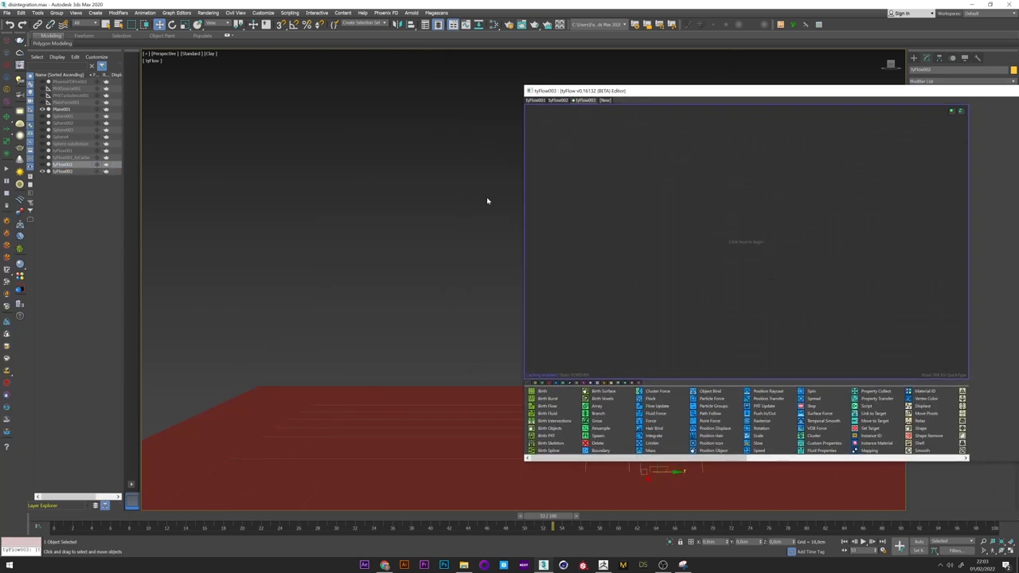
{"action": "left_click", "coordinate": [548, 406]}
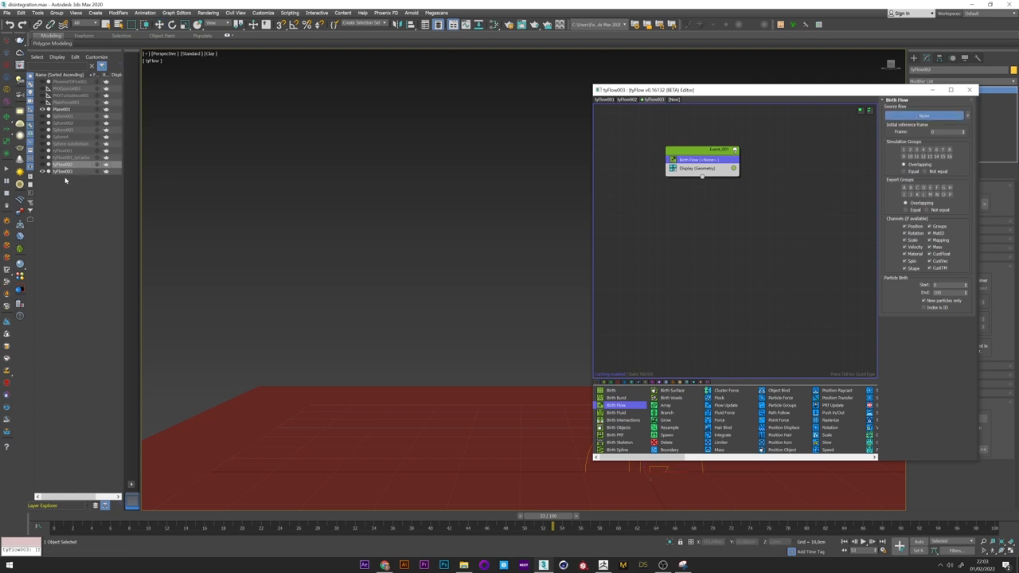
{"action": "left_click", "coordinate": [64, 164]}
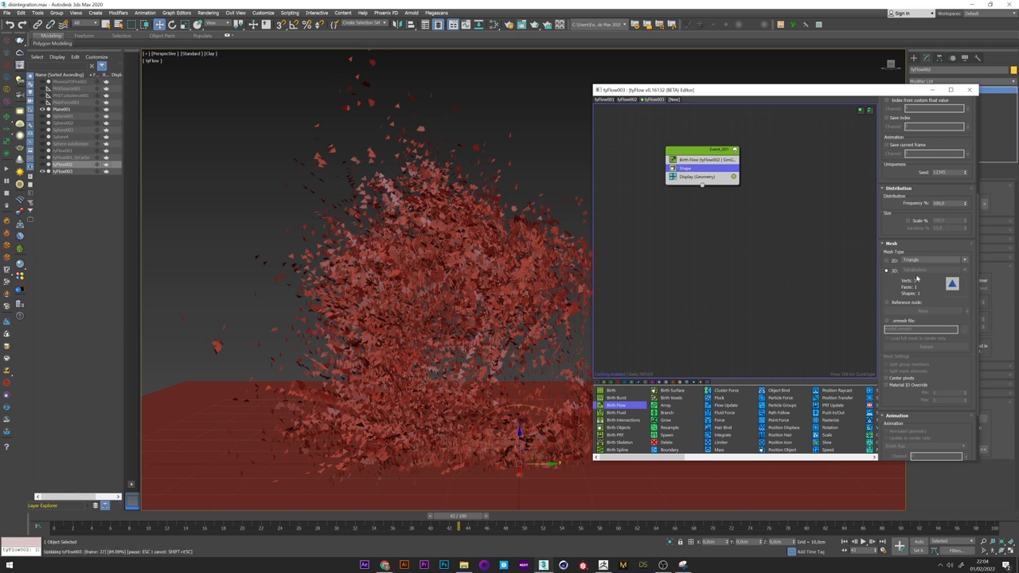
Set a small mesh Shape type and add a Scale operator with reduced values to the Birth Flow event.
{"action": "left_click", "coordinate": [963, 271]}
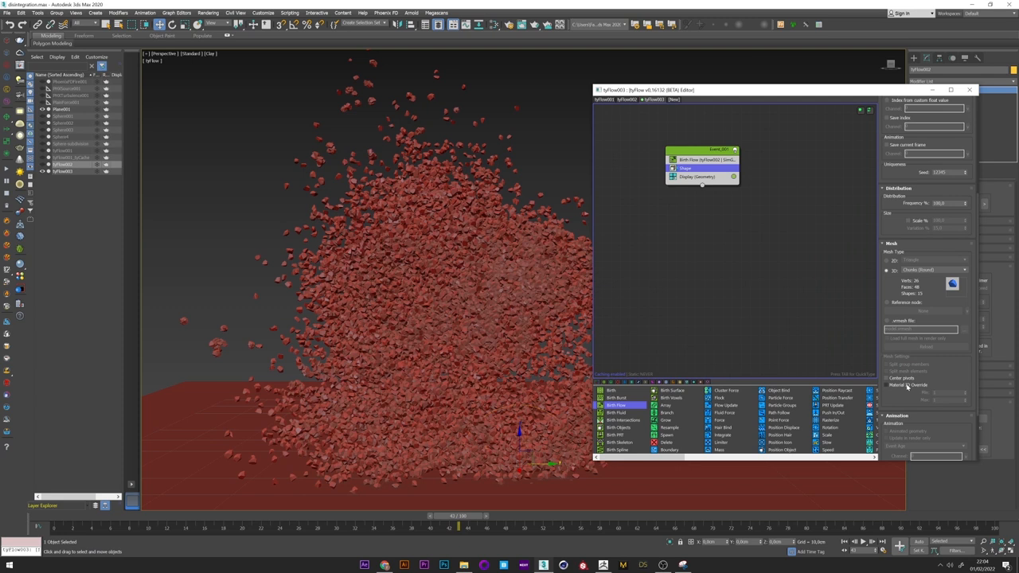
{"action": "left_click", "coordinate": [686, 169]}
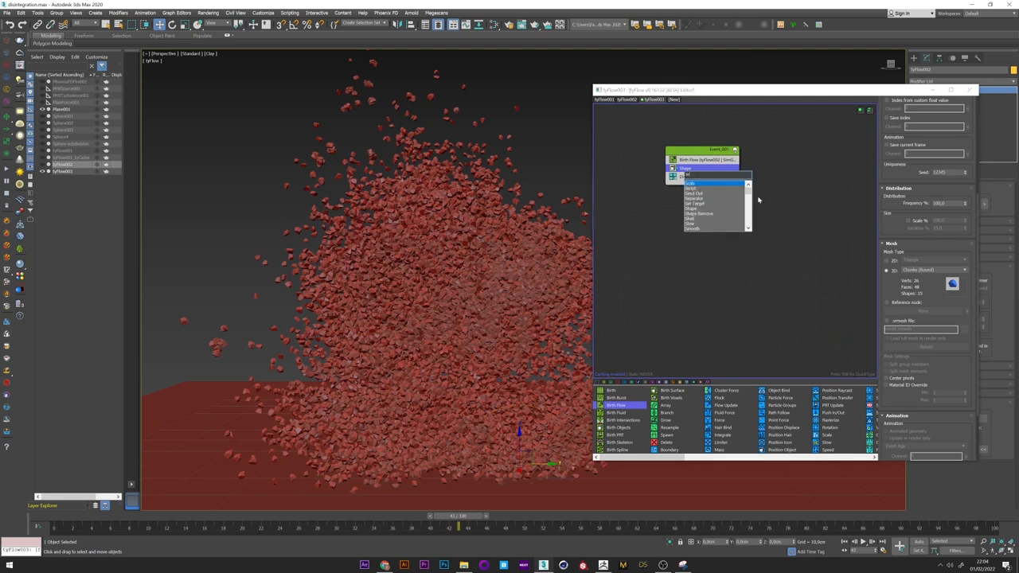
{"action": "left_click", "coordinate": [691, 175]}
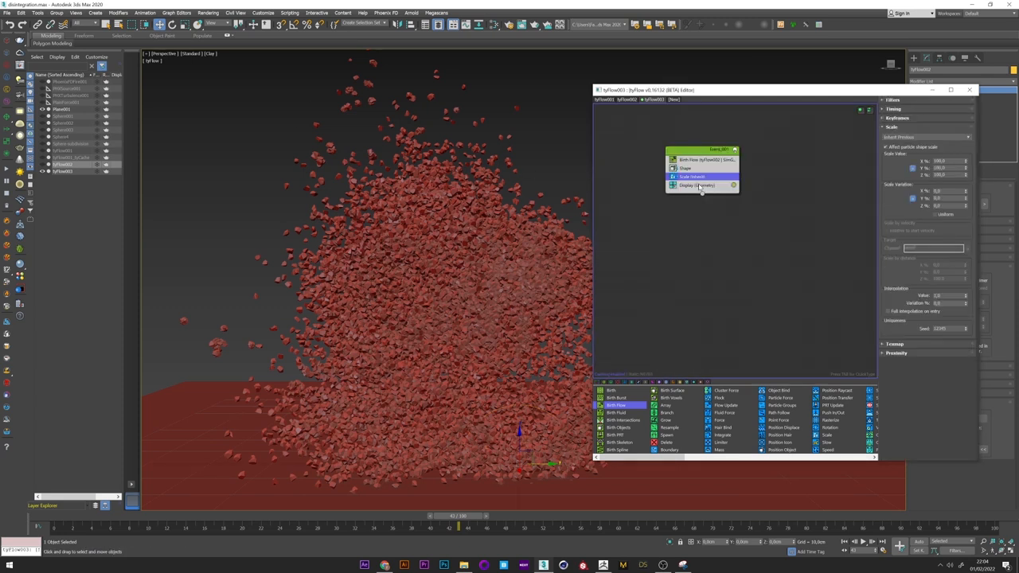
{"action": "left_click", "coordinate": [671, 185]}
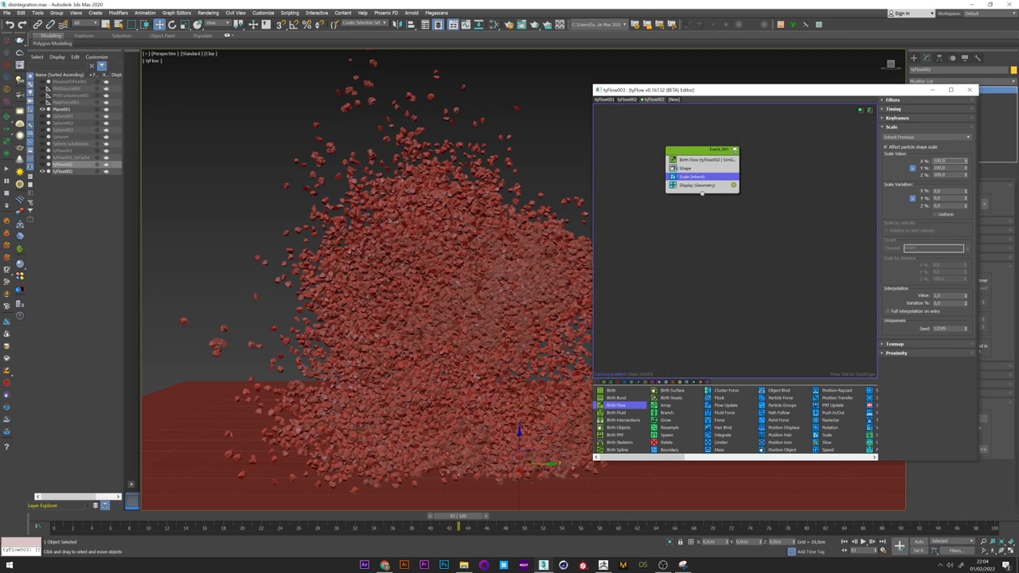
{"action": "left_click", "coordinate": [923, 137]}
{"action": "type", "text": "flu"}
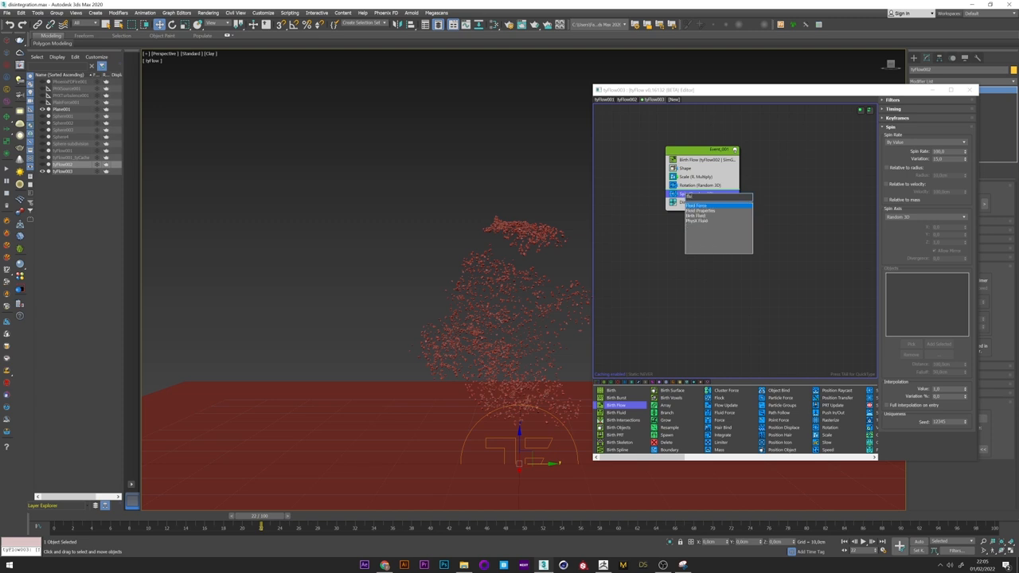
Add Fluid Force and Spawn operators to the birth event and create a new event for spawned particles.
{"action": "left_click", "coordinate": [697, 205]}
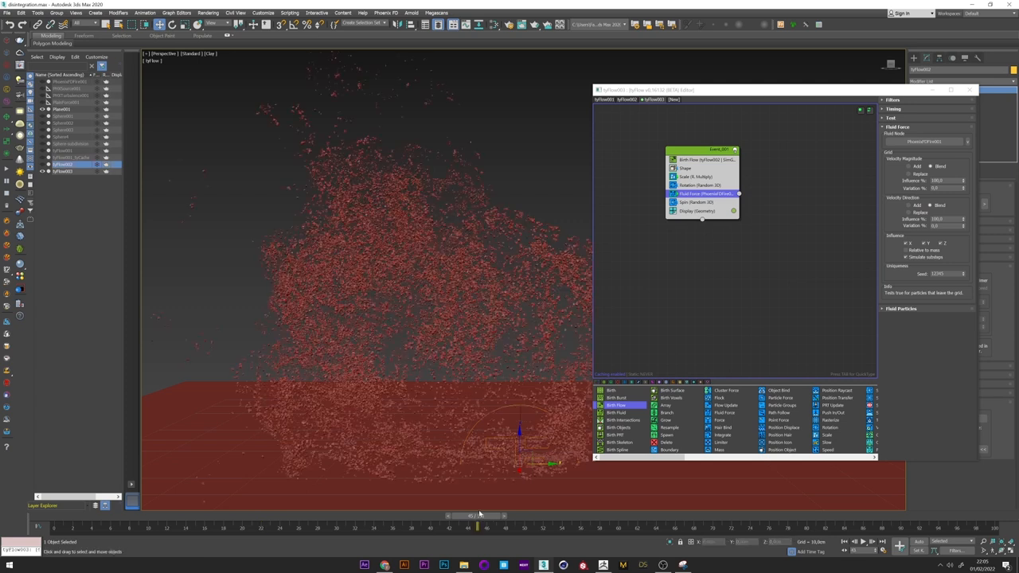
{"action": "left_click_drag", "start_coordinate": [478, 516], "coordinate": [343, 516]}
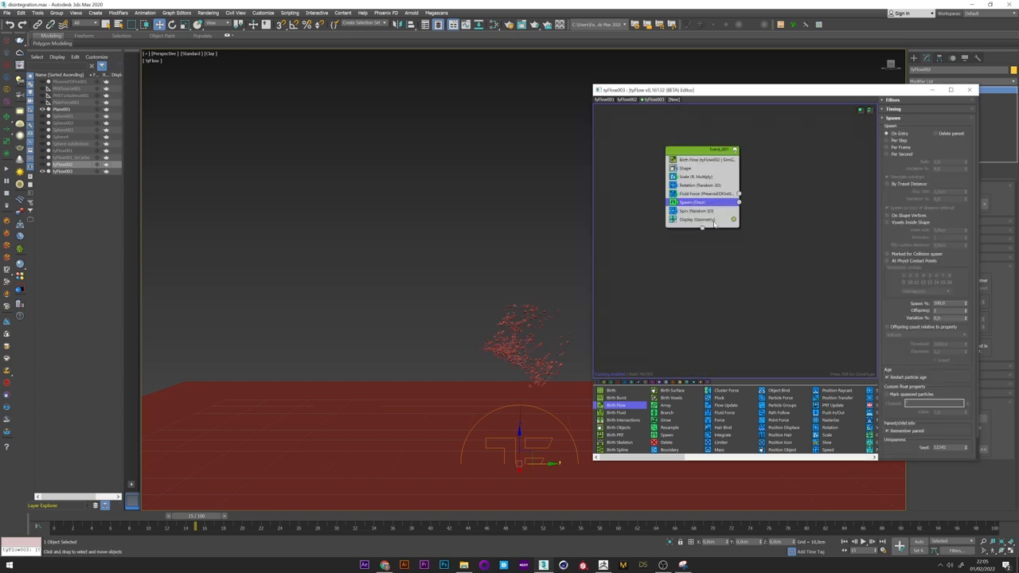
{"action": "left_click", "coordinate": [684, 169]}
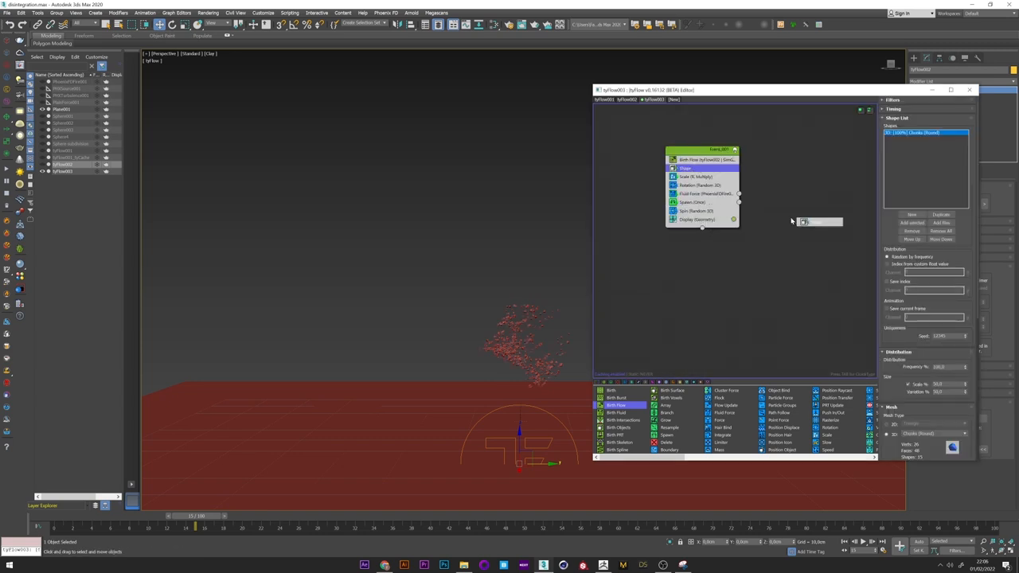
{"action": "left_click", "coordinate": [701, 194]}
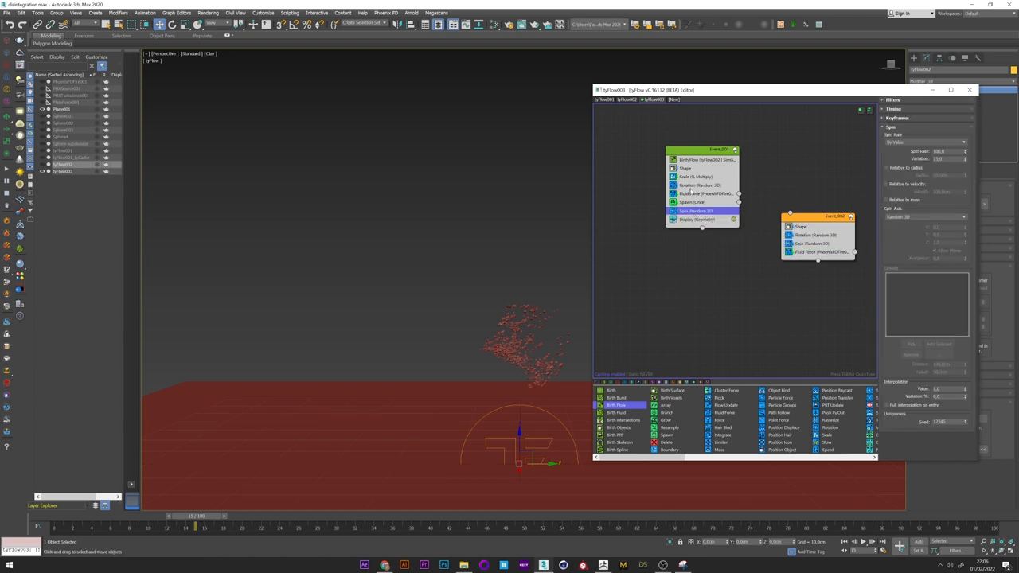
Wire Spawn into the new event, tune its display and spawn settings, and preview the dense dust cloud.
{"action": "left_click", "coordinate": [698, 175]}
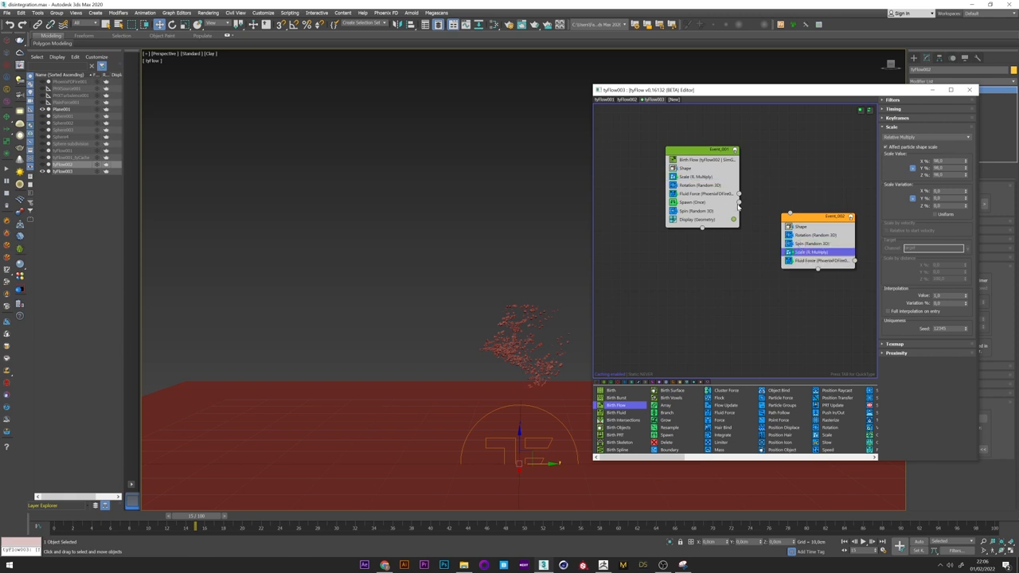
{"action": "left_click_drag", "start_coordinate": [739, 194], "coordinate": [788, 212]}
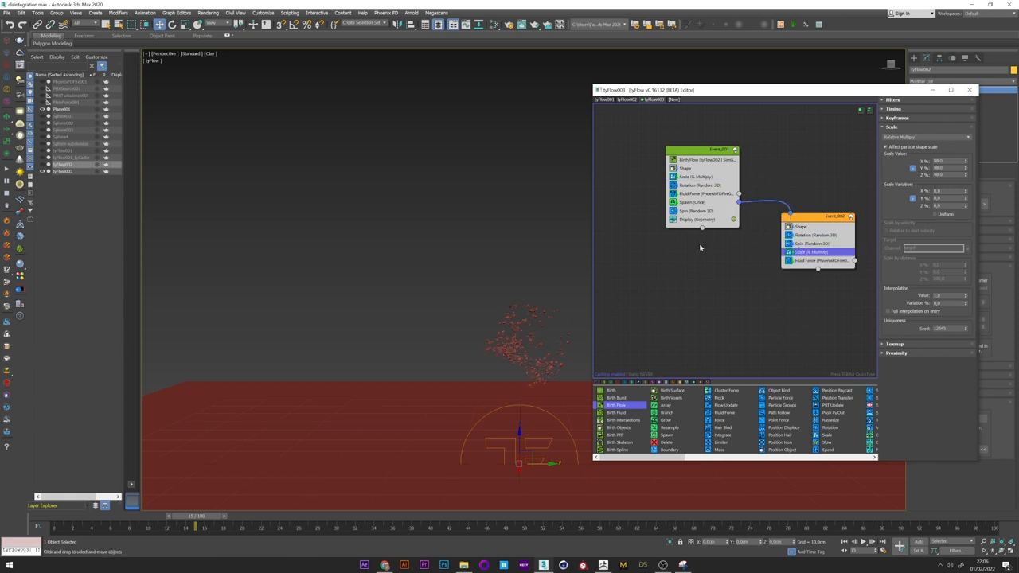
{"action": "left_click", "coordinate": [812, 269]}
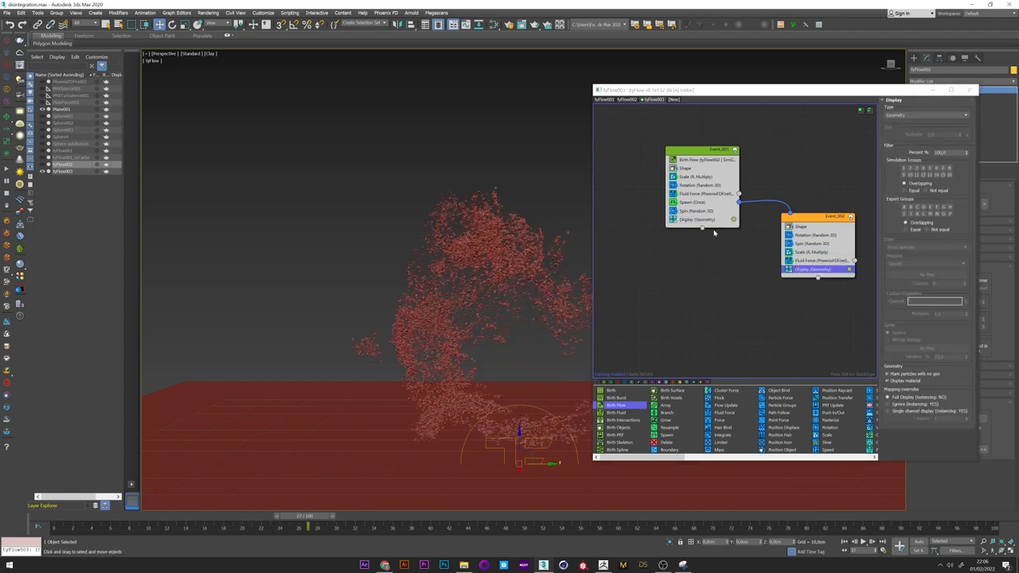
{"action": "left_click", "coordinate": [691, 200]}
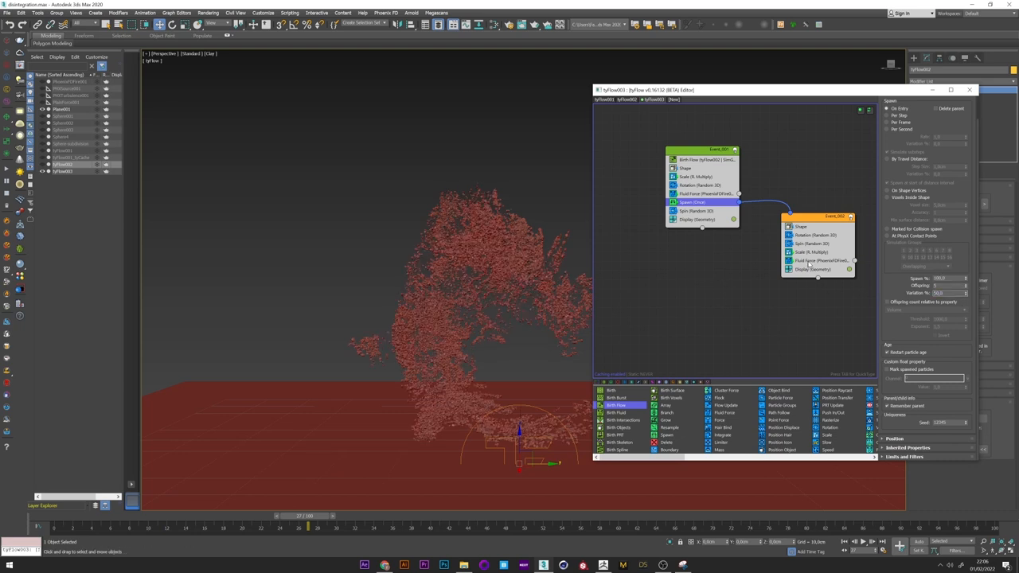
{"action": "left_click", "coordinate": [815, 261]}
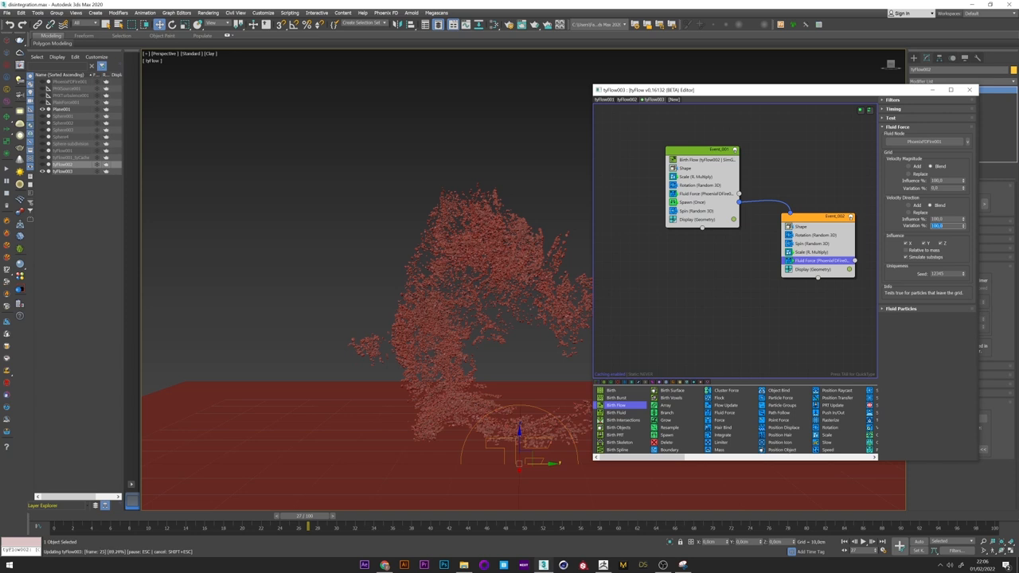
{"action": "left_click_drag", "start_coordinate": [308, 515], "coordinate": [557, 515]}
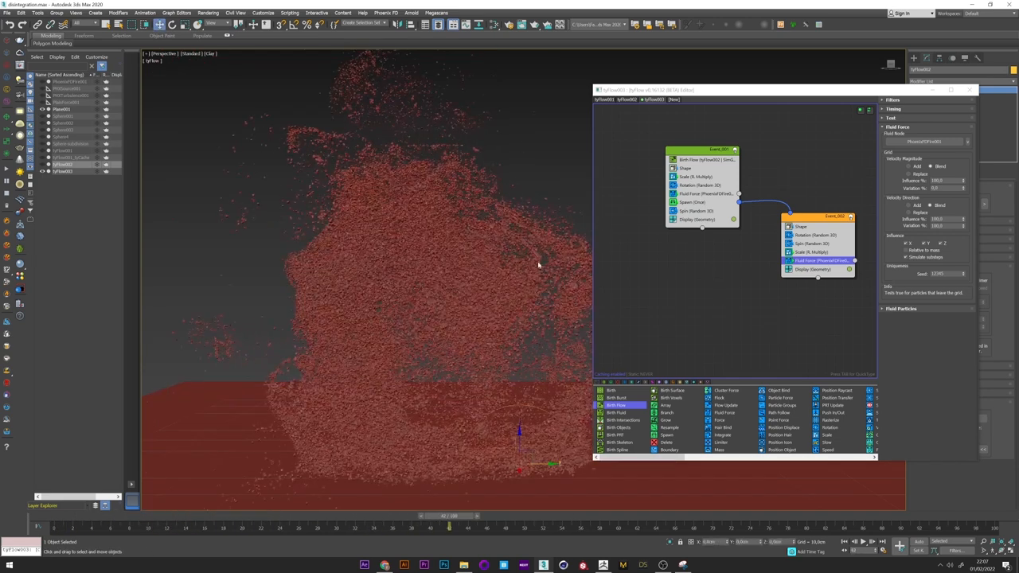
Refine the birth event's Shape settings so the dust renders finer and fainter, then preview it.
{"action": "left_click", "coordinate": [684, 169]}
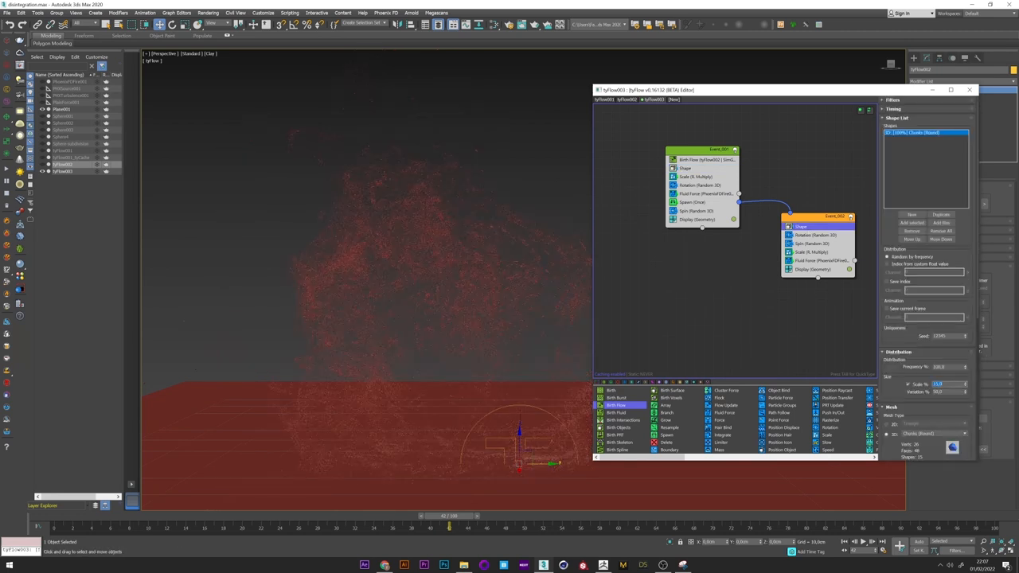
{"action": "left_click_drag", "start_coordinate": [449, 528], "coordinate": [364, 529]}
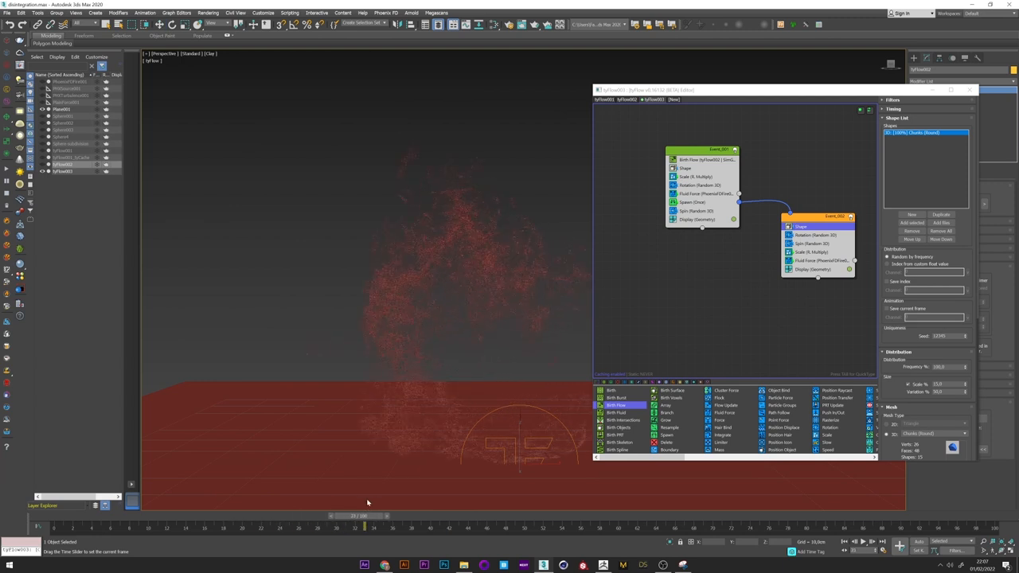
{"action": "left_click_drag", "start_coordinate": [364, 527], "coordinate": [458, 527]}
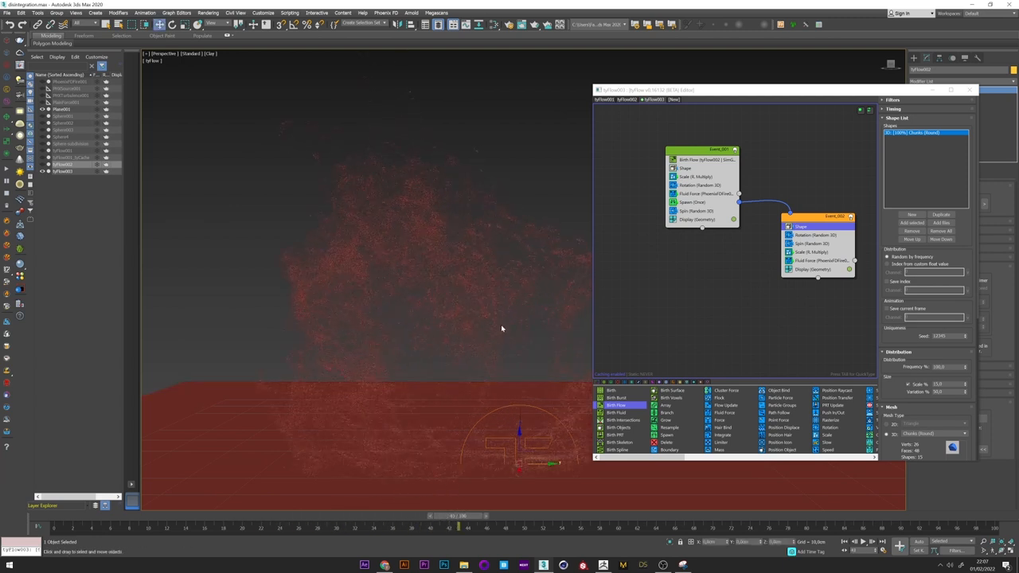